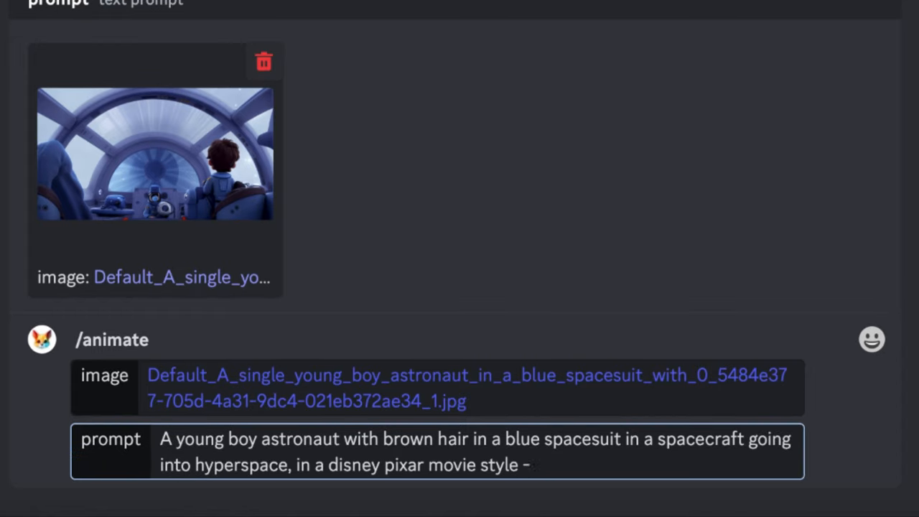
# - Append '-fps 12 -motion 1 -seed 1234' to the /animate prompt for the astronaut image
pyautogui.write('fps 12 -motion 1 -seed 1234')
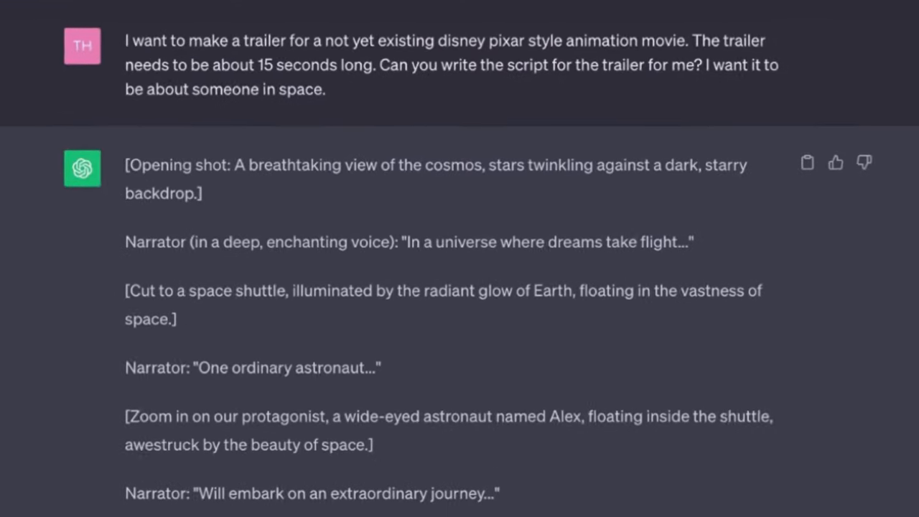
pyautogui.scroll(-3)
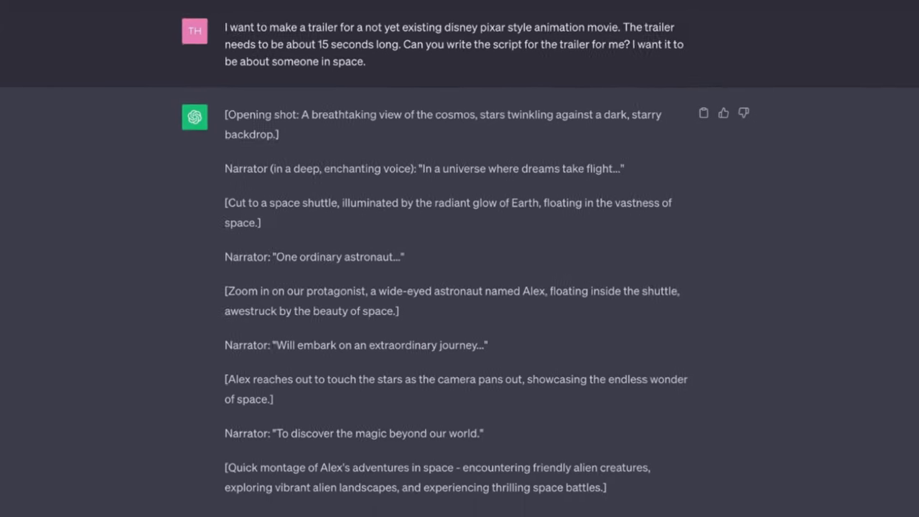
pyautogui.scroll(-3)
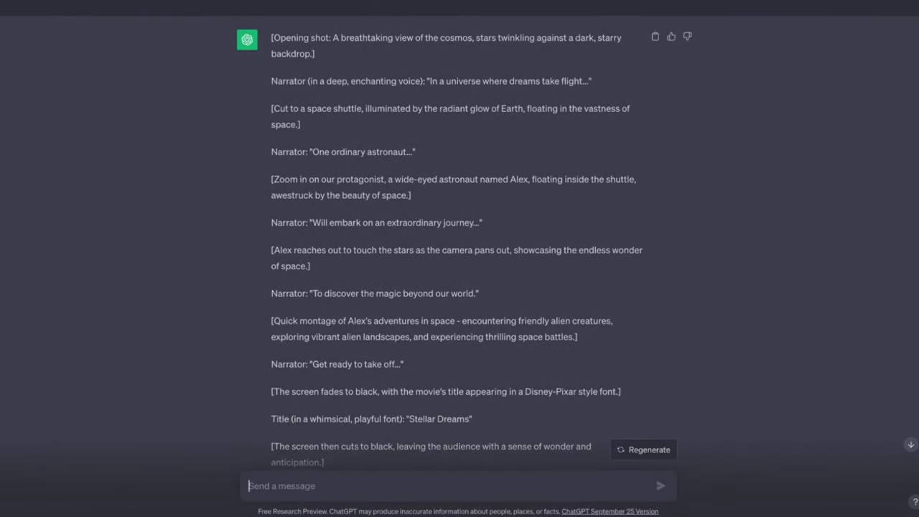
pyautogui.scroll(-3)
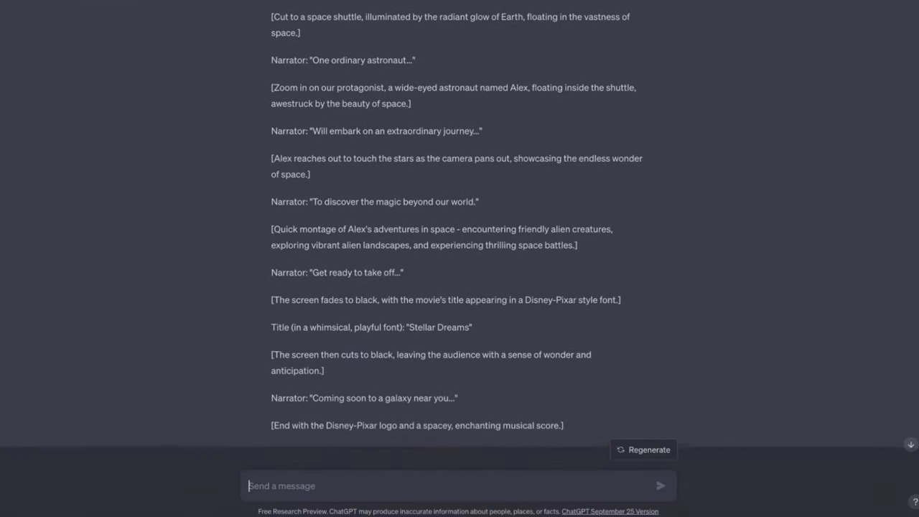
pyautogui.scroll(-3)
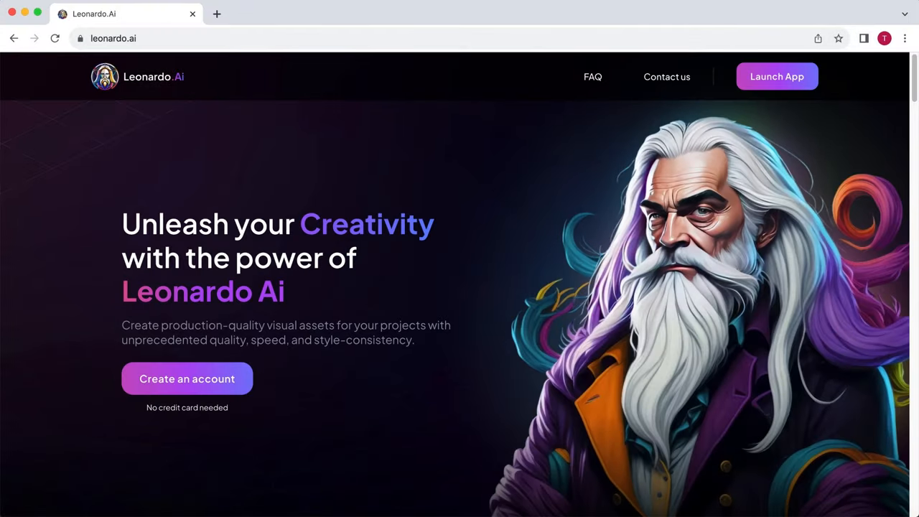
# - Launch the Leonardo web app, browse the featured models and select 3D Animation Style
pyautogui.click(775, 76)
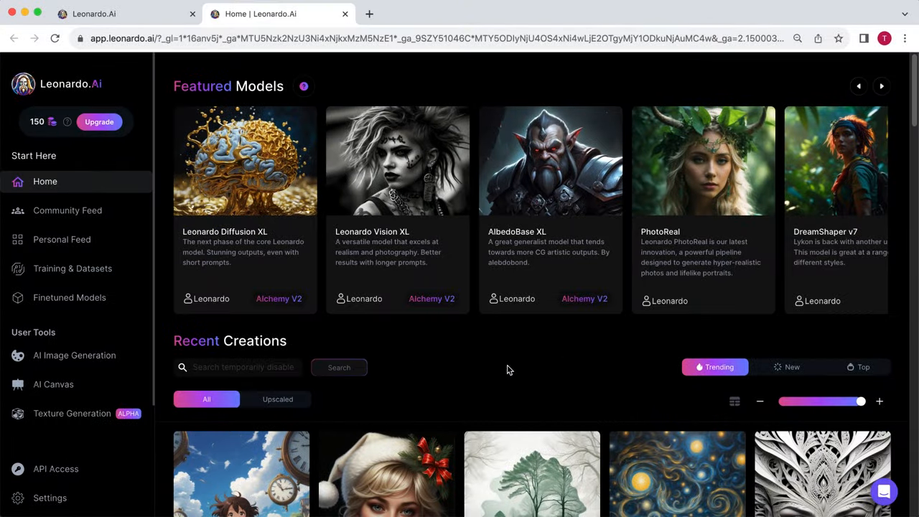
pyautogui.click(881, 86)
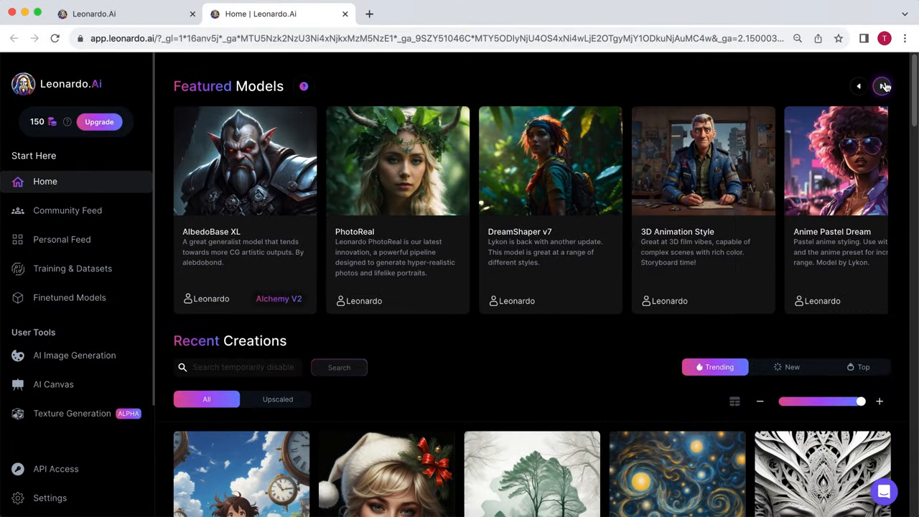
pyautogui.click(881, 86)
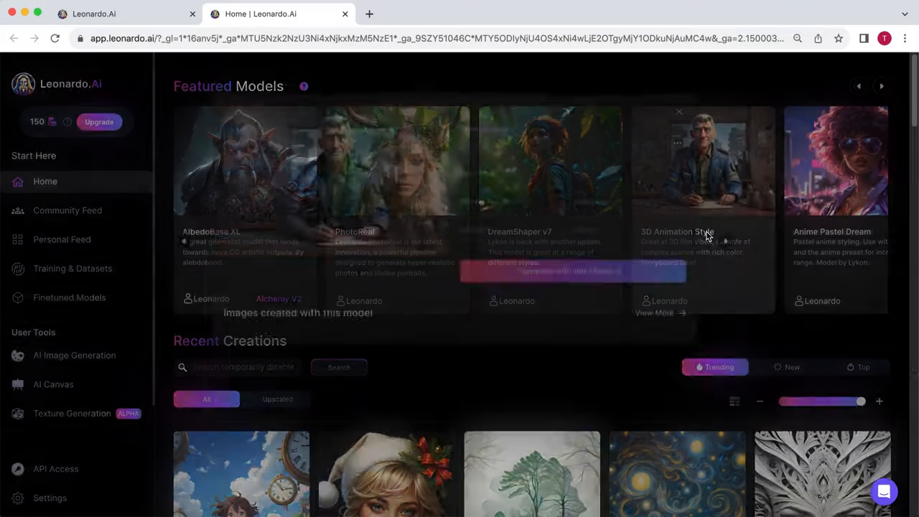
pyautogui.click(75, 356)
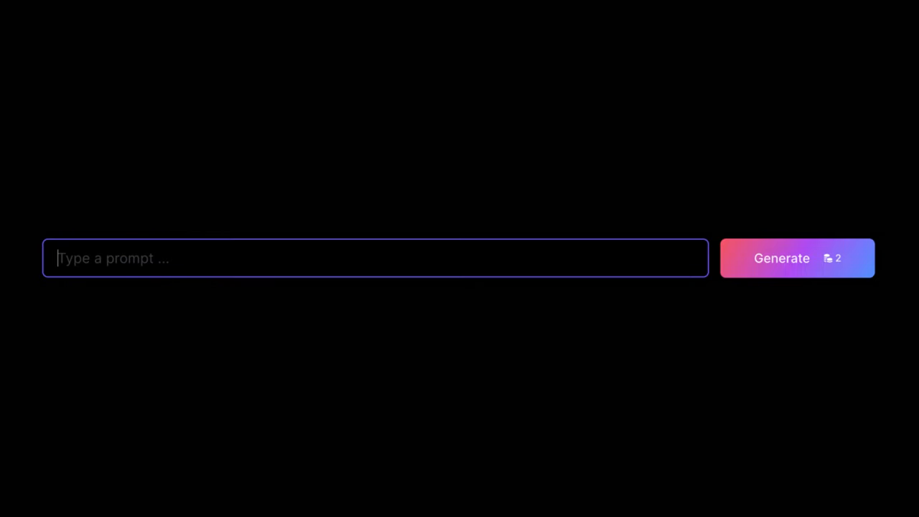
# - Enter the boy-astronaut-in-blue-spacesuit shuttle launch site prompt, Disney Pixar style
pyautogui.write('subject, description of th')
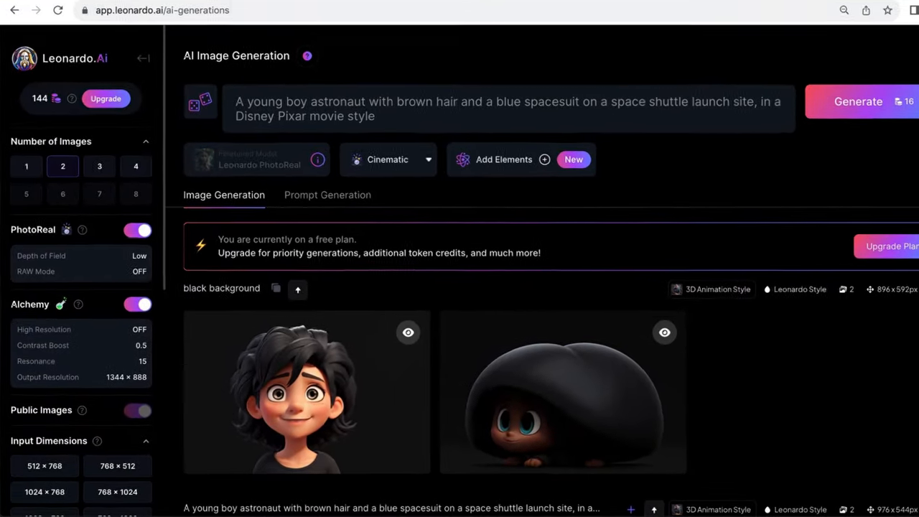
# - Turn off PhotoReal, Alchemy and Prompt Magic for the 3D Animation Style model
pyautogui.scroll(-3)
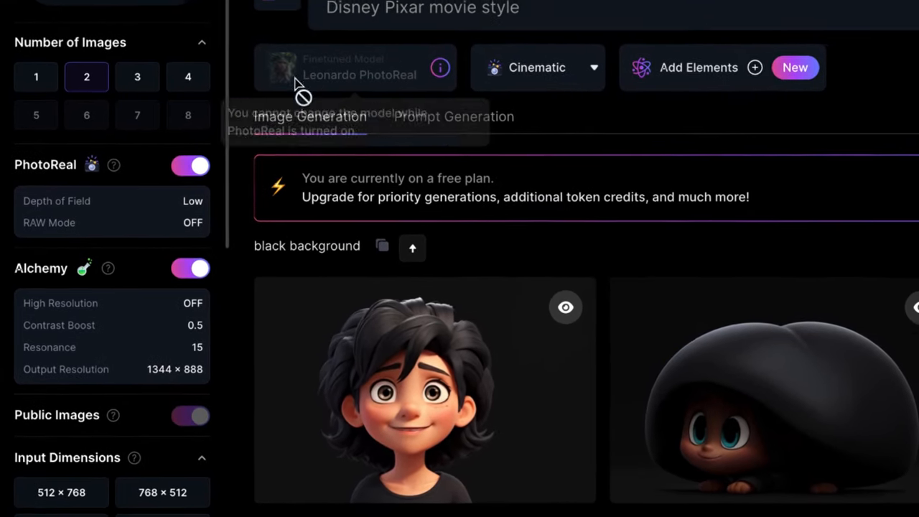
pyautogui.click(190, 165)
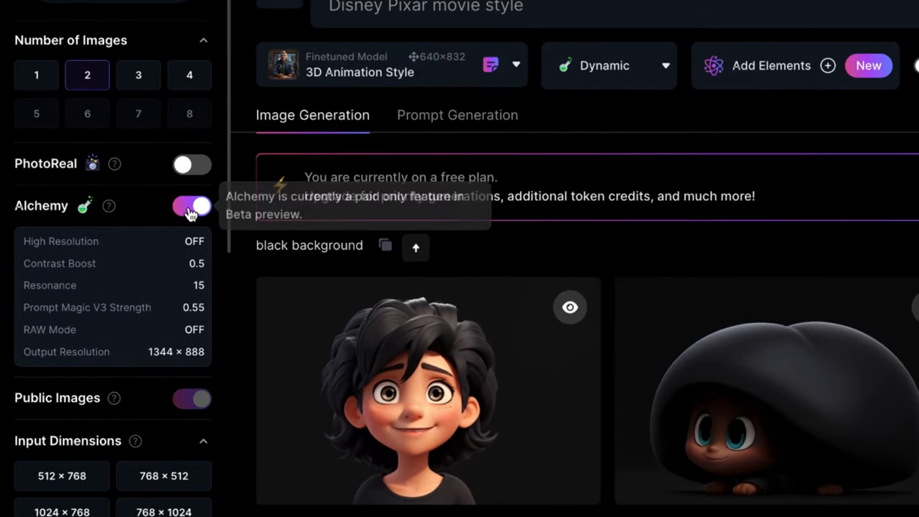
pyautogui.click(191, 207)
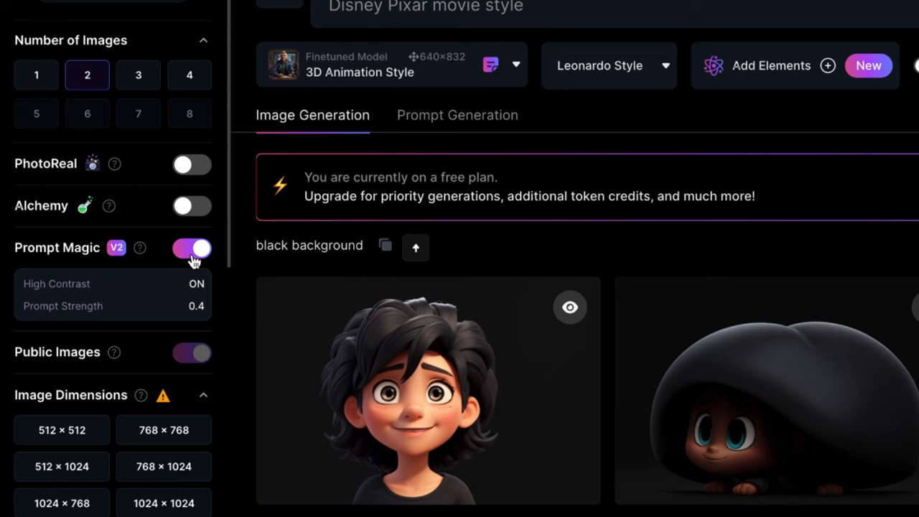
pyautogui.click(192, 246)
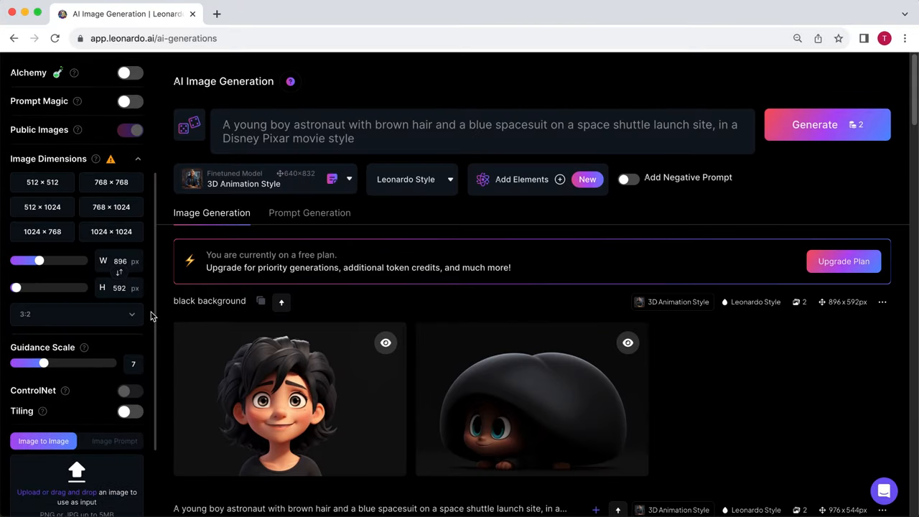
# - Set a 16:9 aspect ratio and generate the boy-astronaut launch-site images
pyautogui.click(72, 313)
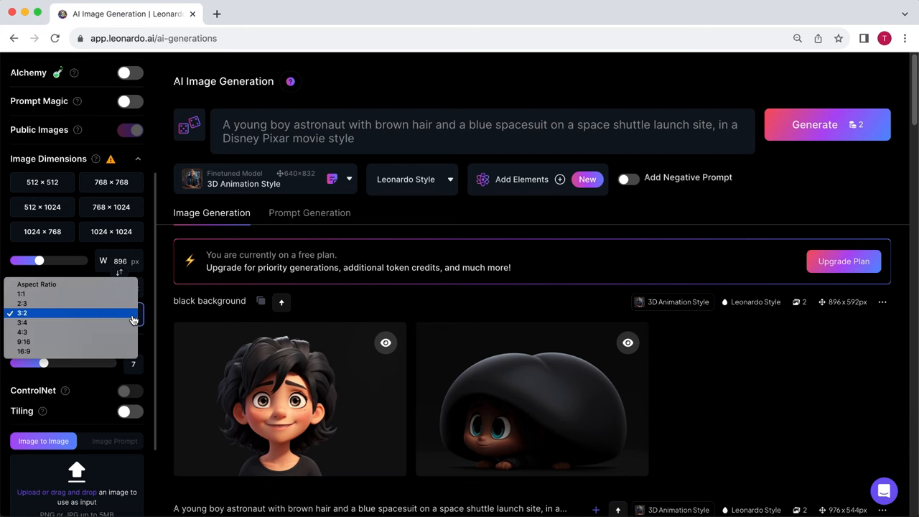
pyautogui.click(23, 351)
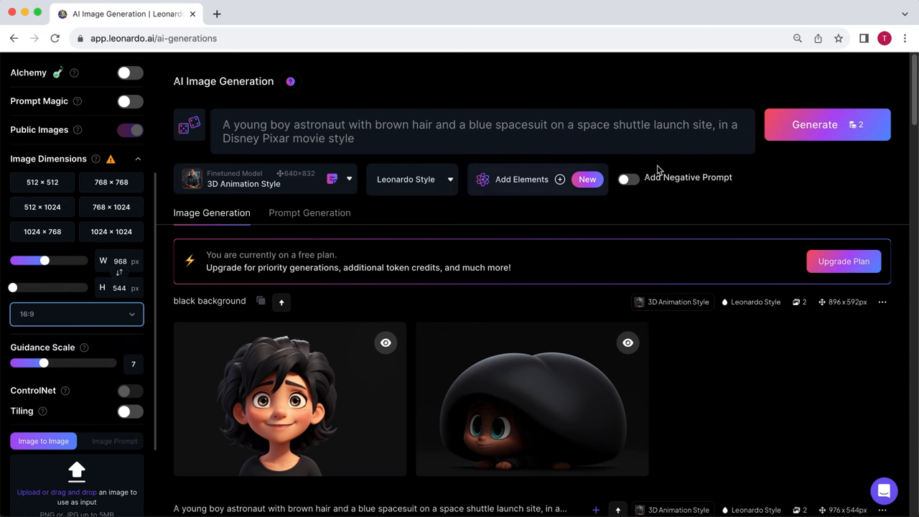
pyautogui.click(814, 123)
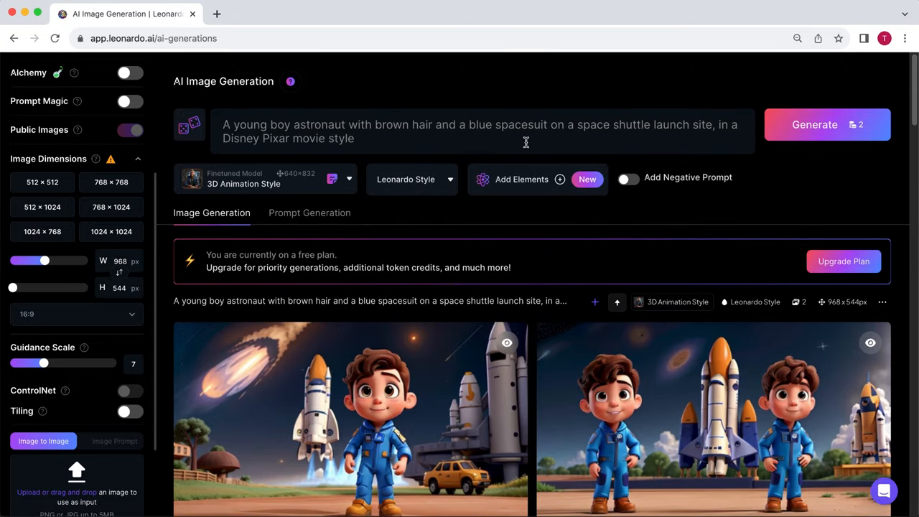
# - Add 'bright blue skies', a negative prompt excluding multiple characters, space and shuttle taking off, and generate
pyautogui.click(479, 132)
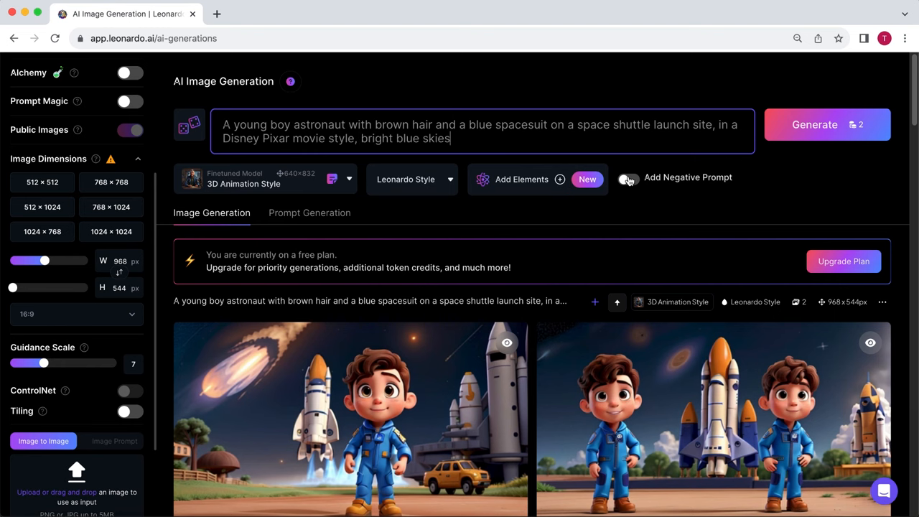
pyautogui.click(628, 177)
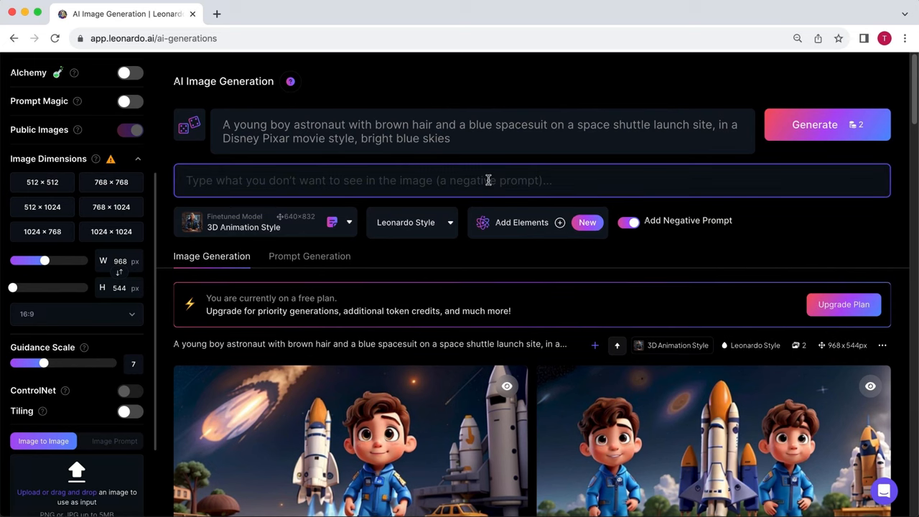
pyautogui.write('multiple characters,')
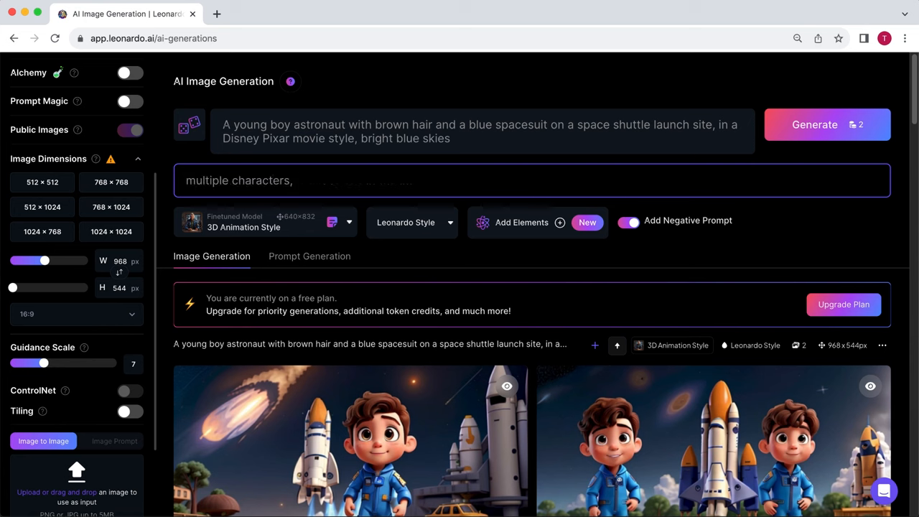
pyautogui.write('in space, space')
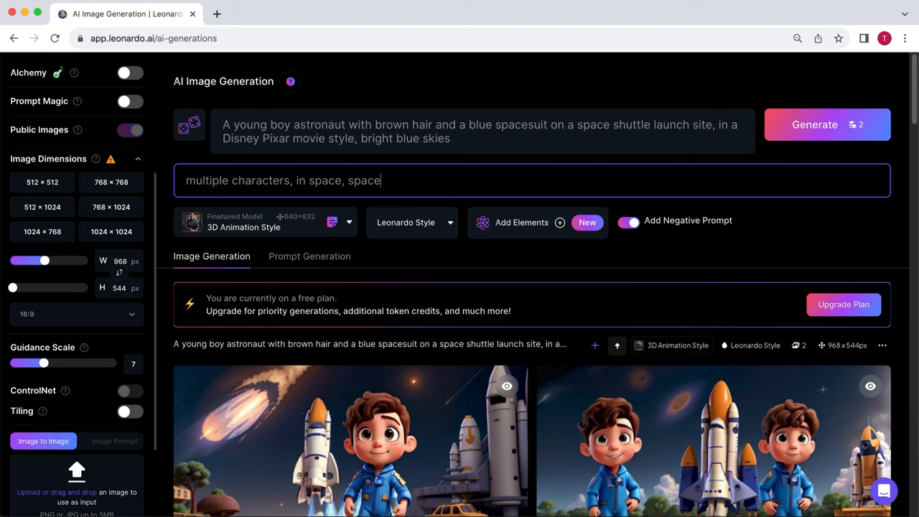
pyautogui.write('shuttle taking off')
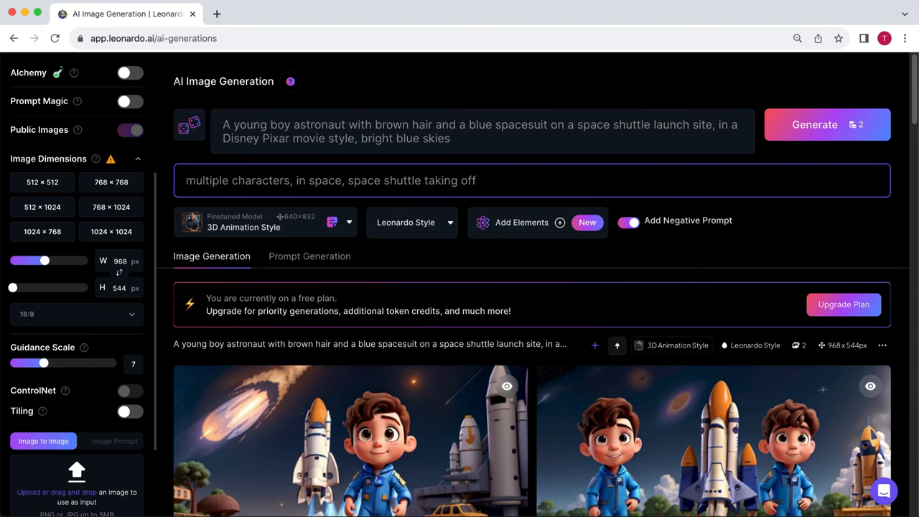
pyautogui.click(813, 123)
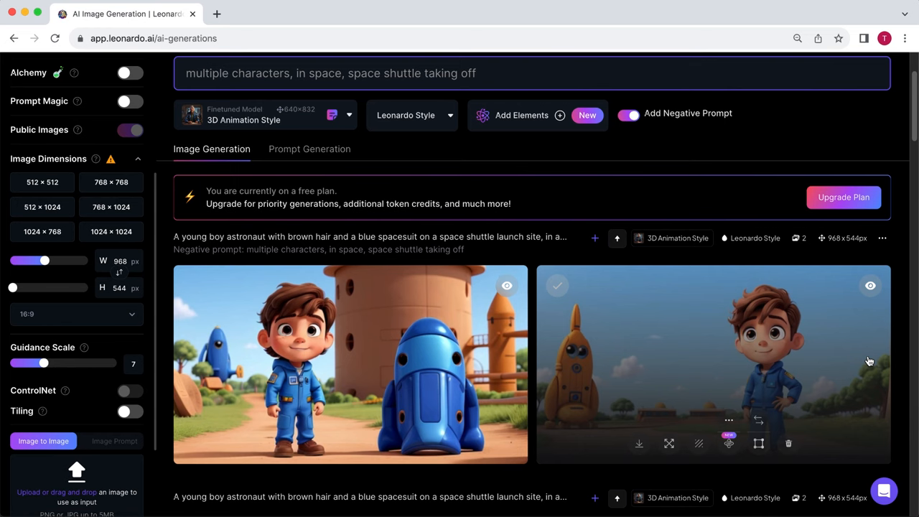
pyautogui.moveTo(729, 419)
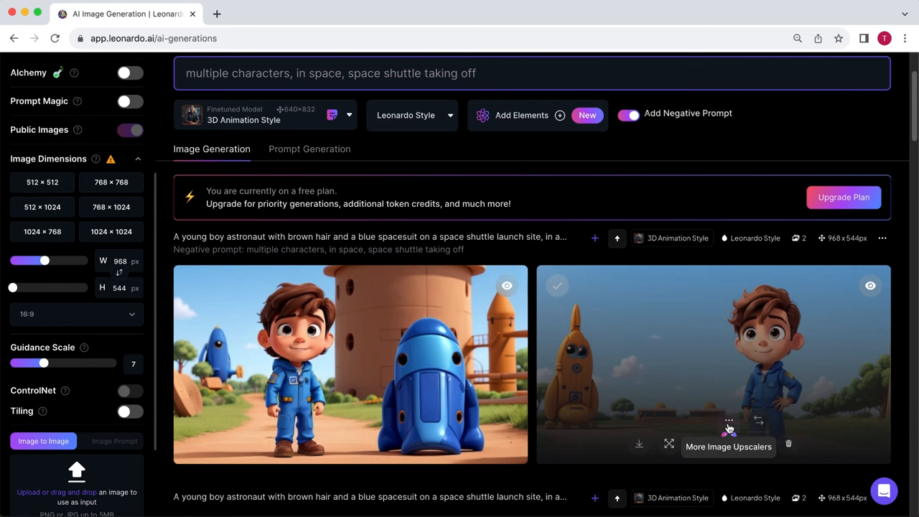
# - View the HD Crisp upscaled boy-beside-orange-rocket image, then return to the generations
pyautogui.click(728, 447)
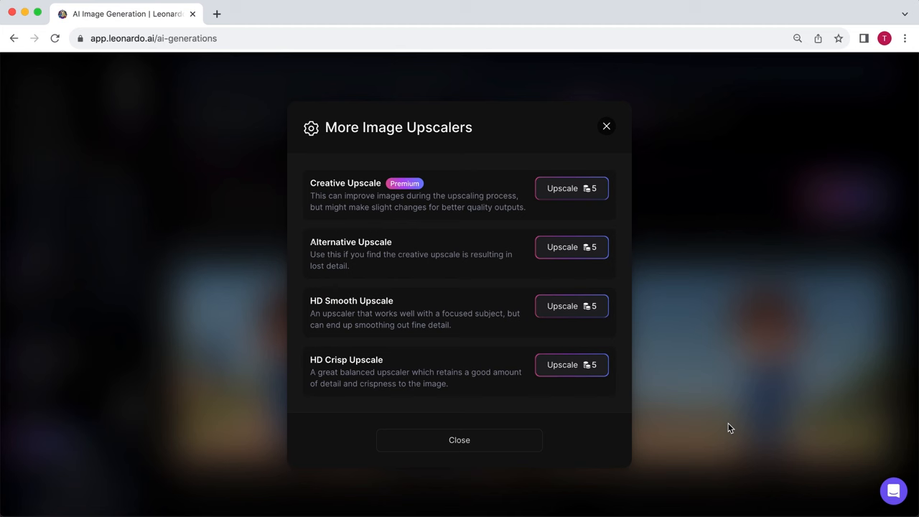
pyautogui.moveTo(571, 364)
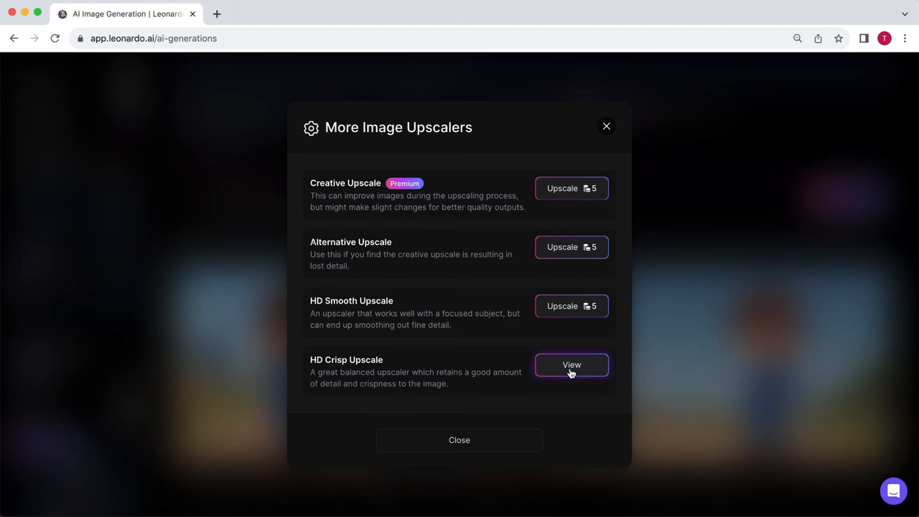
pyautogui.click(571, 365)
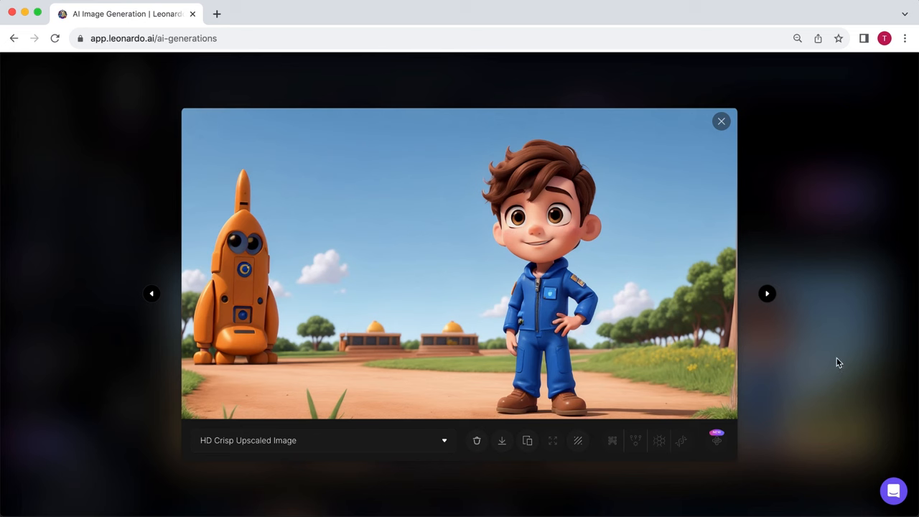
pyautogui.click(721, 121)
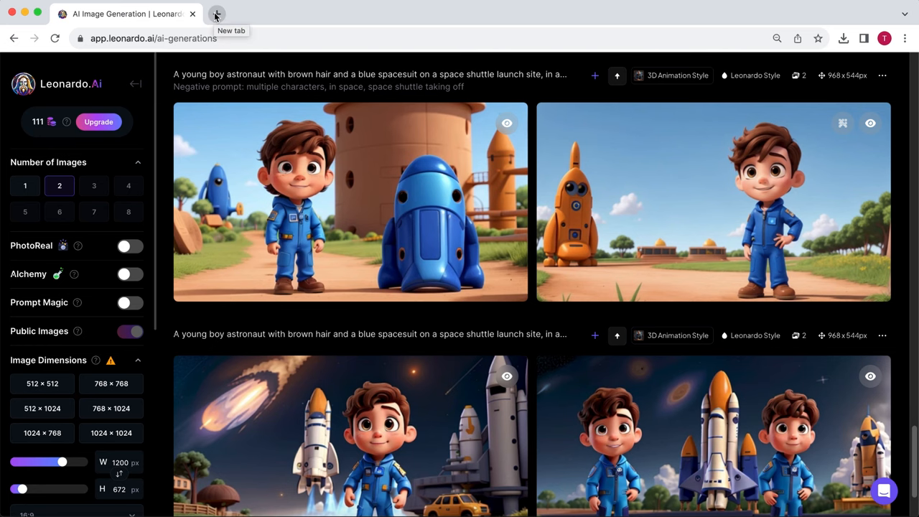
# - Search 'star wars hyperspace' in a new tab and pick the cockpit hyperspace image
pyautogui.click(216, 13)
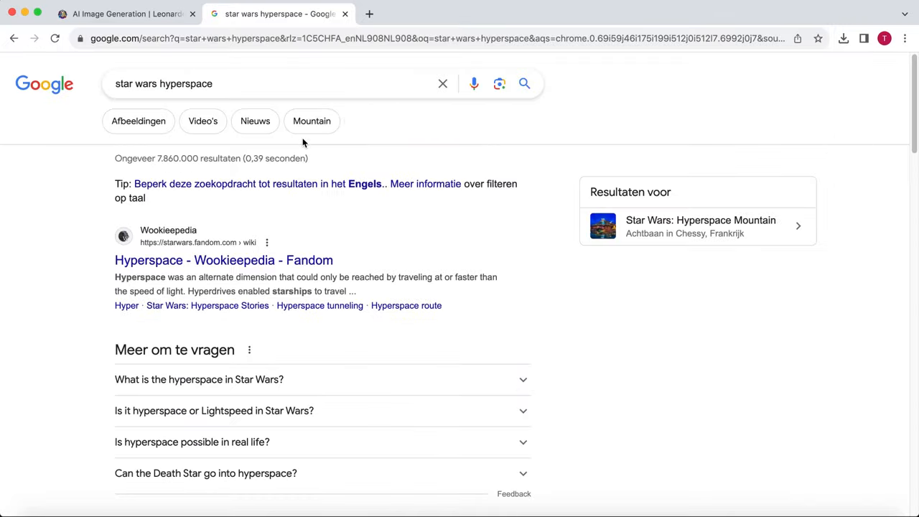
pyautogui.click(138, 121)
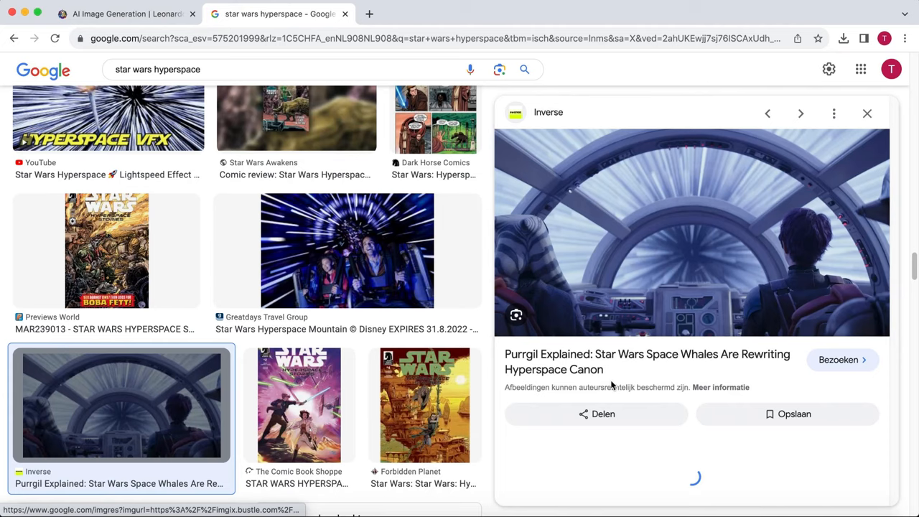
pyautogui.click(127, 15)
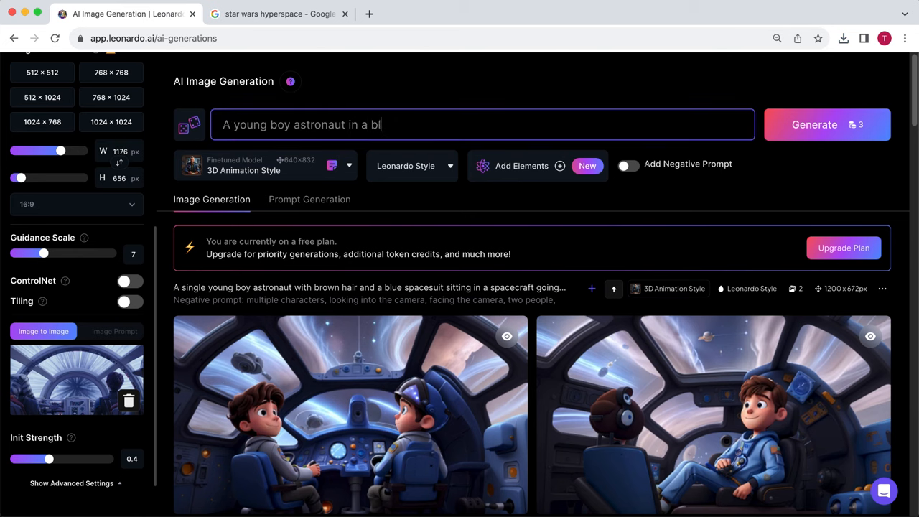
# - Generate the boy astronaut sitting in a spacecraft entering hyperspace, Disney Pixar style, from the cockpit image
pyautogui.write('ue spacesuit with brown hair sitting in a spacecraft going into hyperspace, in a')
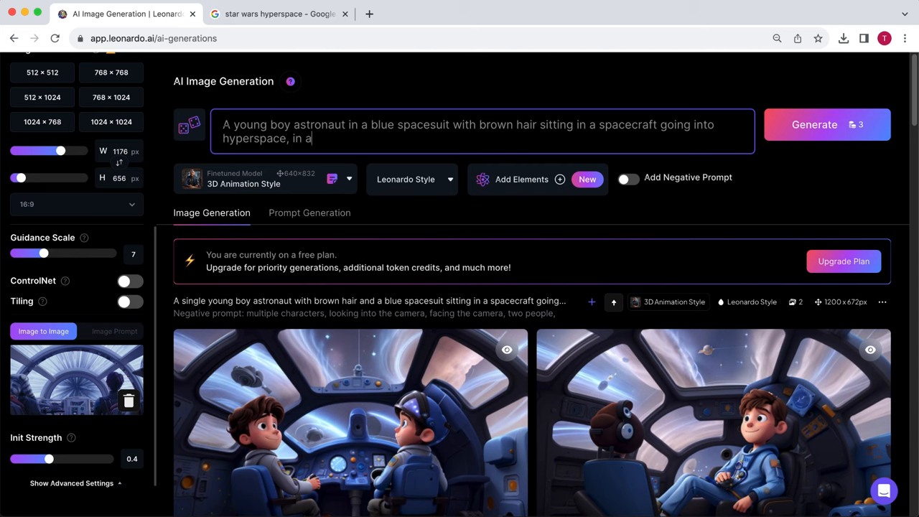
pyautogui.write('disney pixar movie style')
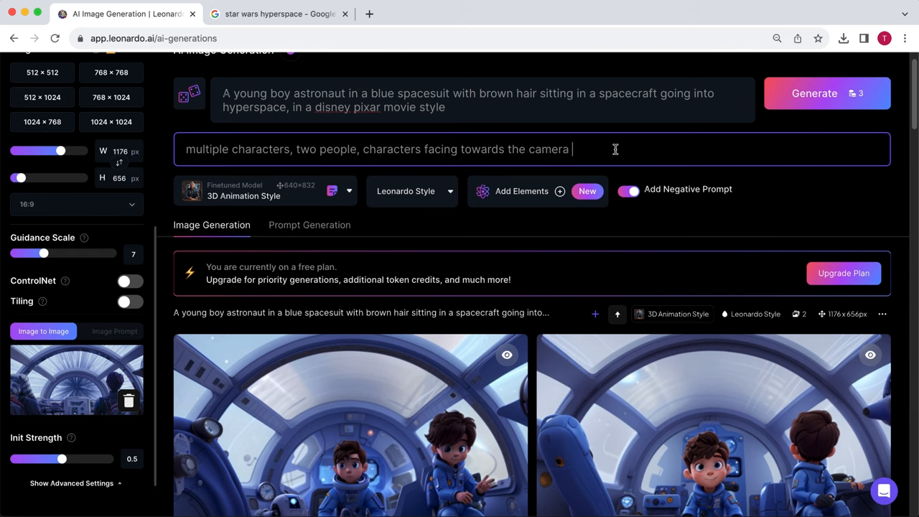
pyautogui.click(814, 93)
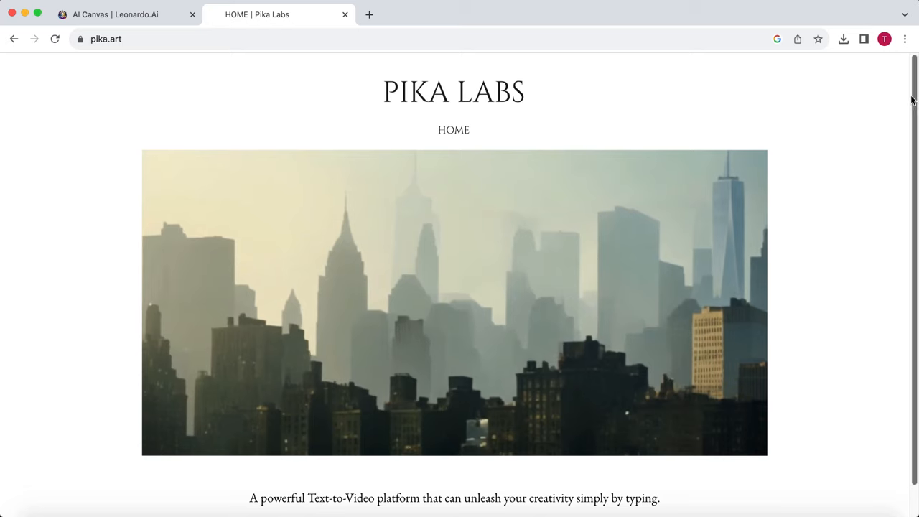
# - Scroll the pika.art homepage describing the text-to-video platform
pyautogui.scroll(-3)
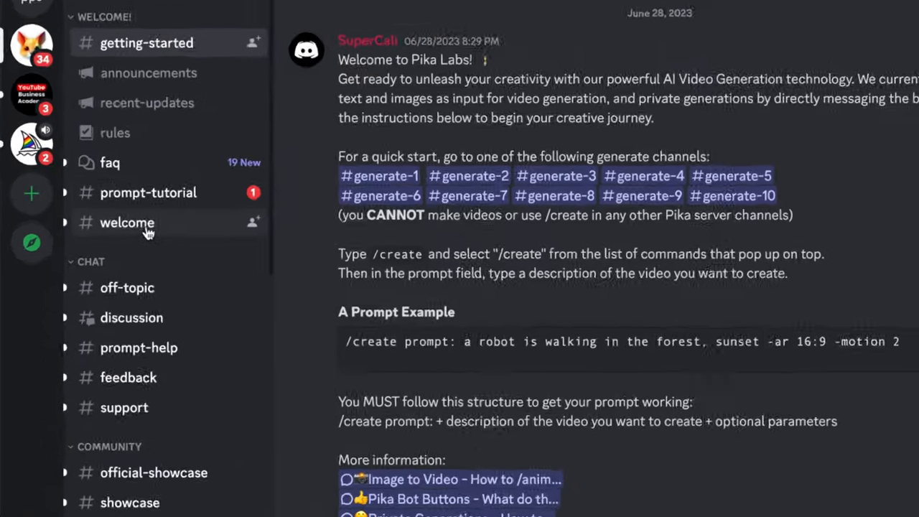
# - Go to the Pika server's #generate-5 channel and scroll through other users' generations
pyautogui.scroll(-3)
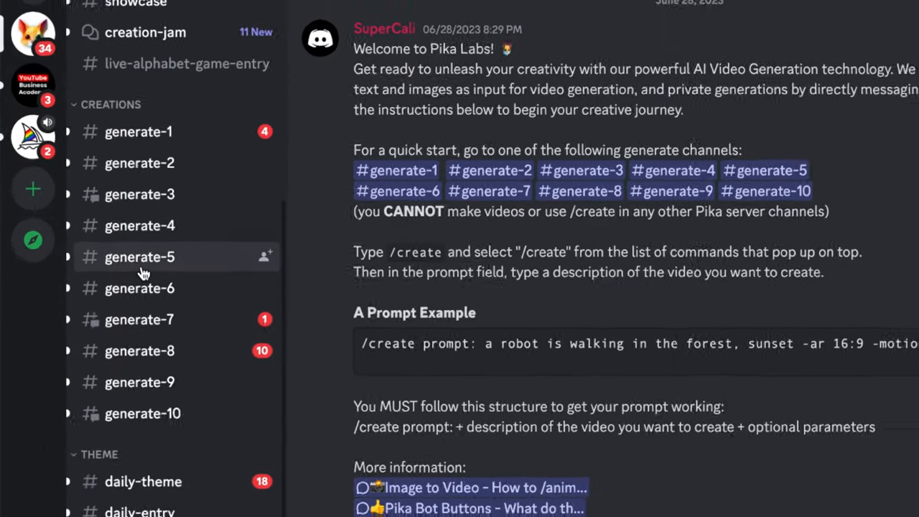
pyautogui.click(140, 255)
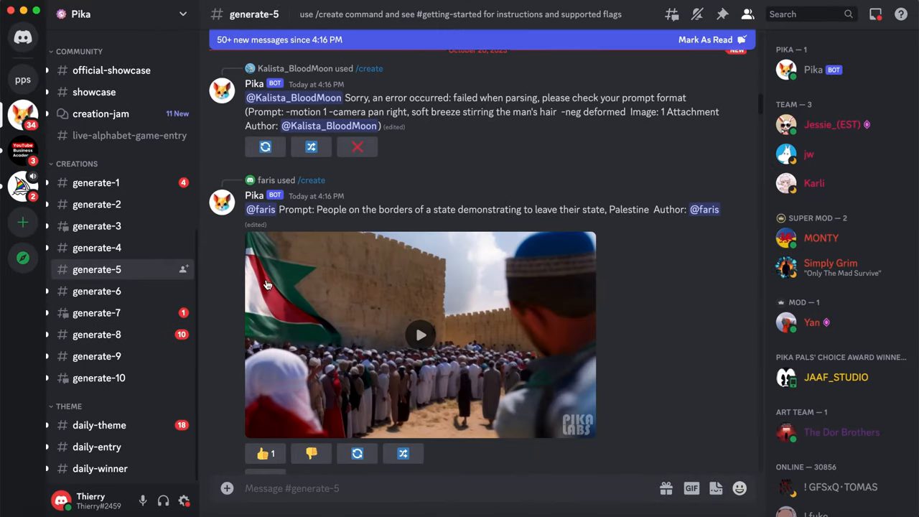
pyautogui.scroll(-3)
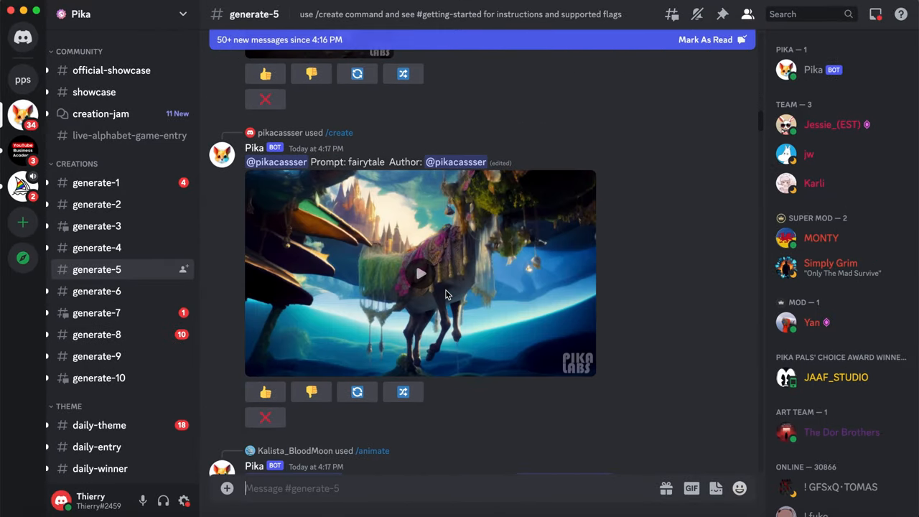
pyautogui.scroll(-3)
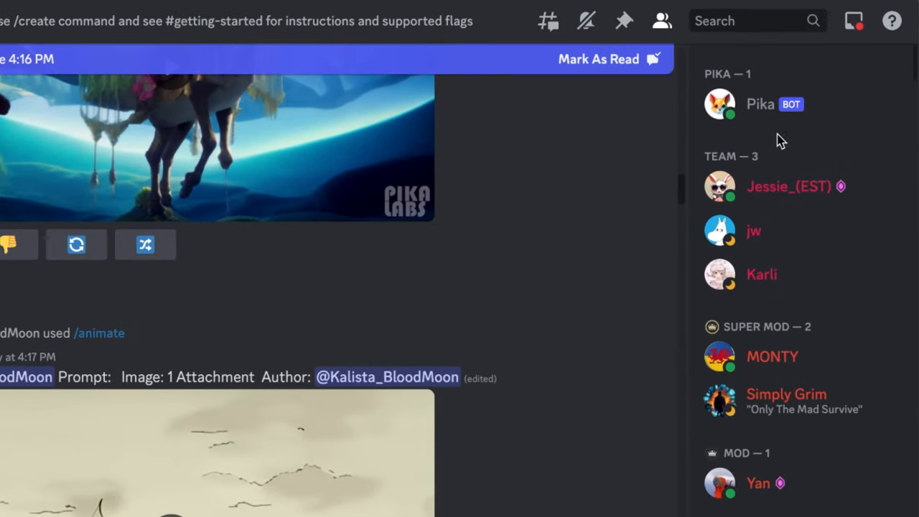
pyautogui.moveTo(778, 112)
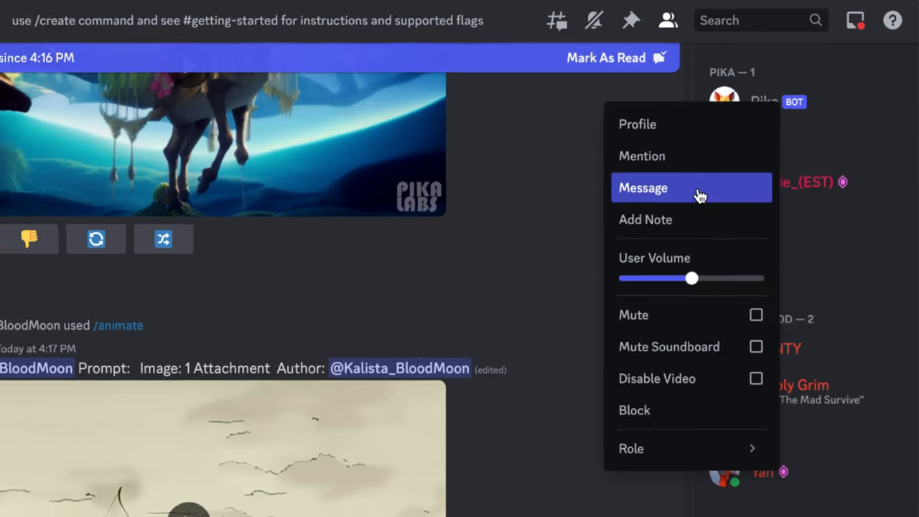
# - Start a direct message with the Pika bot and review the earlier astronaut generations
pyautogui.click(643, 187)
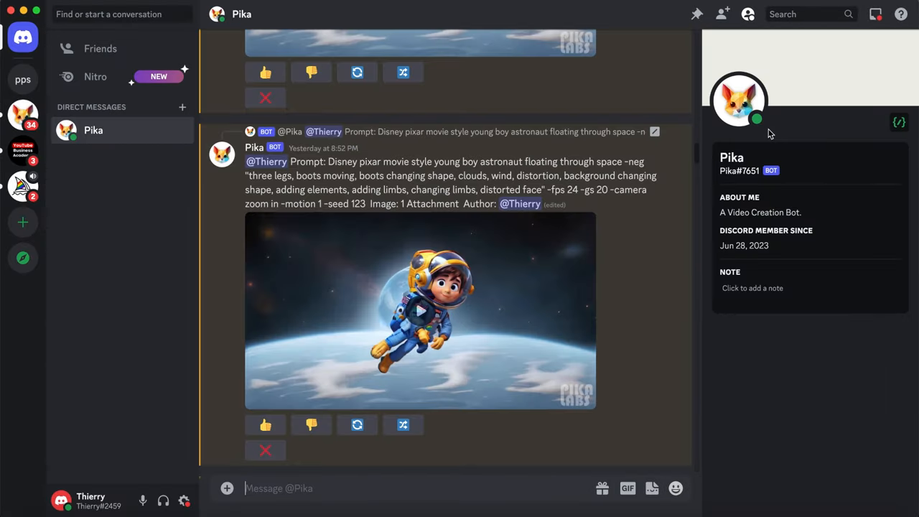
pyautogui.scroll(-3)
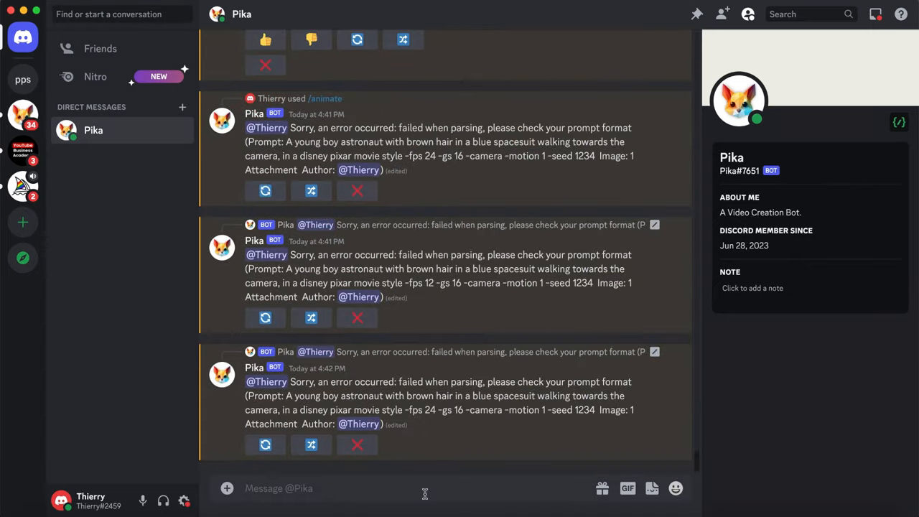
# - Begin an /animate request with the upscaled boy-astronaut image attached
pyautogui.write('/')
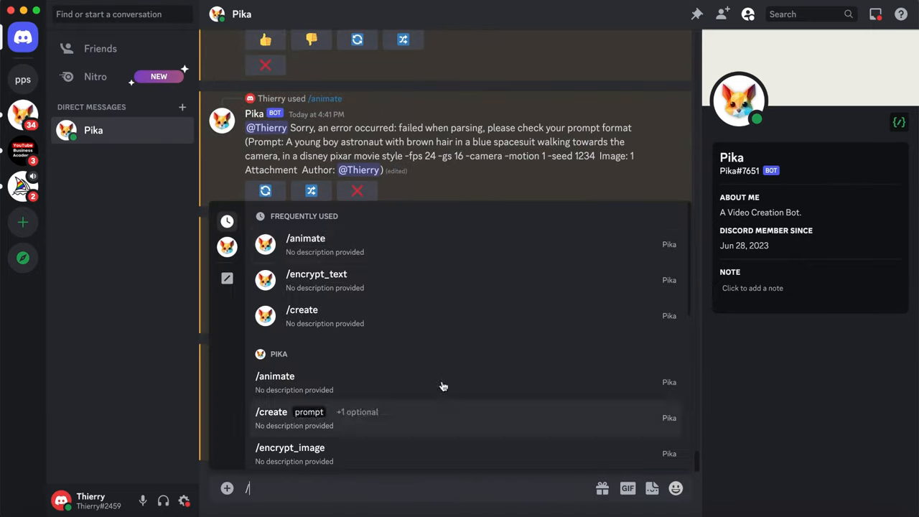
pyautogui.click(275, 376)
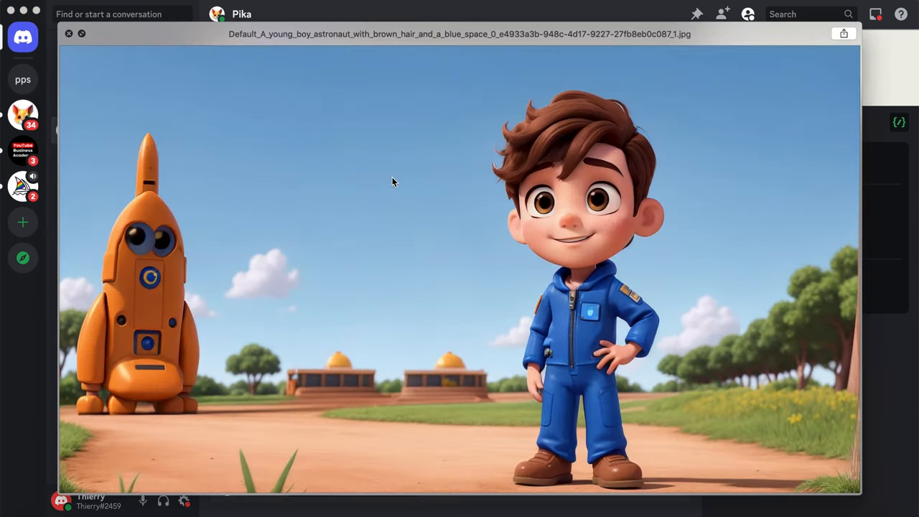
pyautogui.click(69, 35)
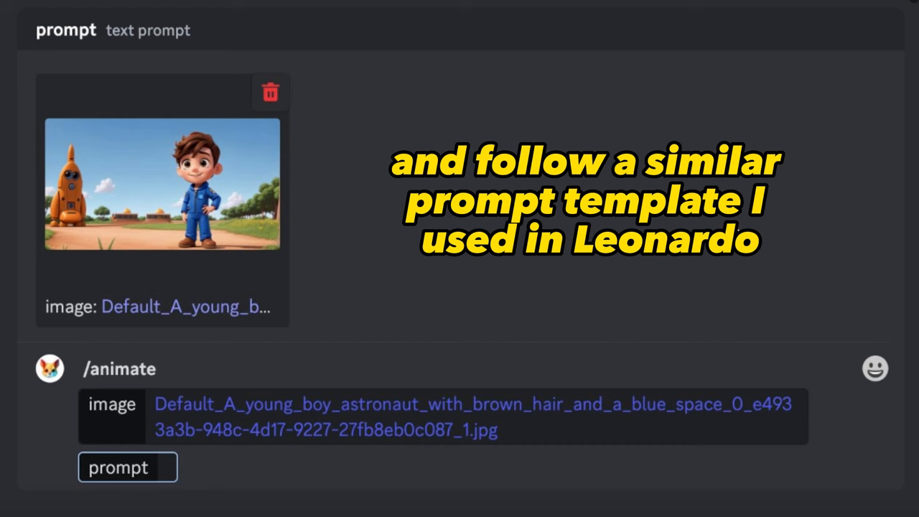
# - Write the prompt 'A young boy astronaut ... walking towards the camera, in a disney pixar movie style'
pyautogui.write('A young boy')
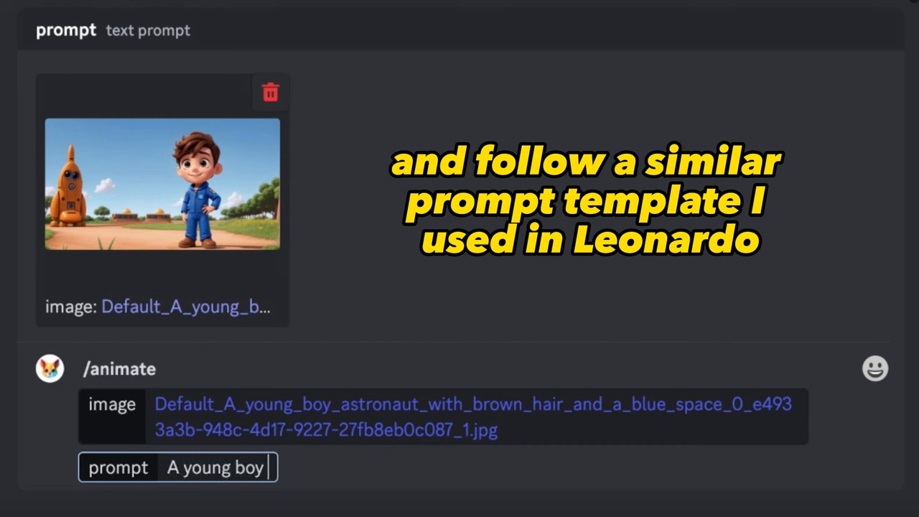
pyautogui.write('astronaut with brown hair and a blue spacesuit walking towards the camera')
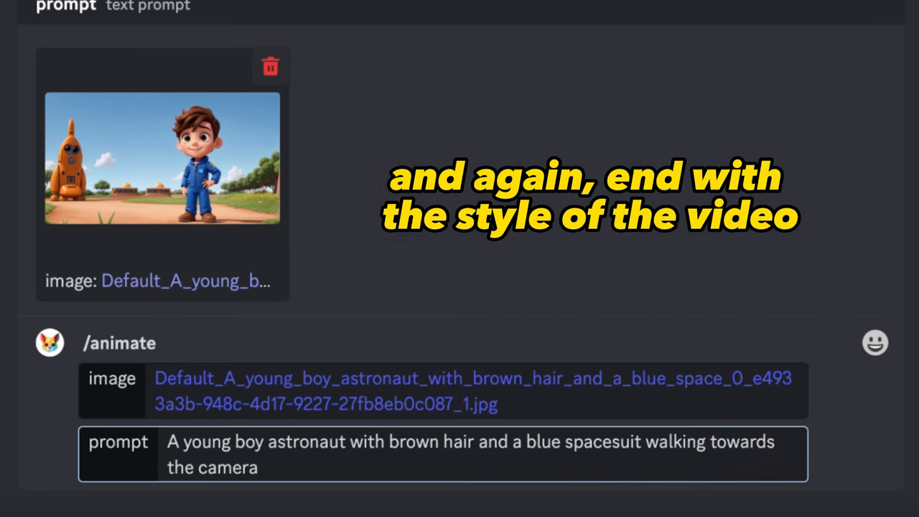
pyautogui.write(', in a disney pixar movie style')
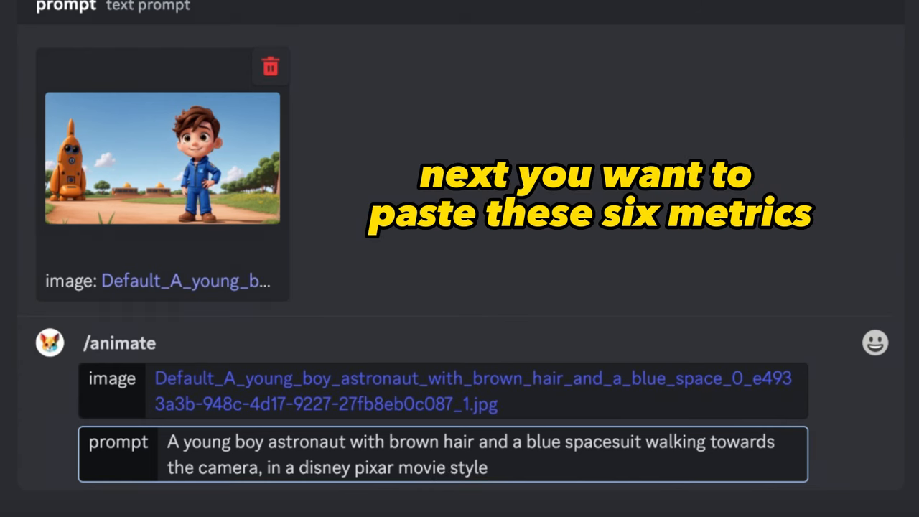
# - Append the '-neg -fps -gs -camera -motion -seed' flags after the style, with 'walking away' wording
pyautogui.write('-neg -fps -gs -camera -motion -seed')
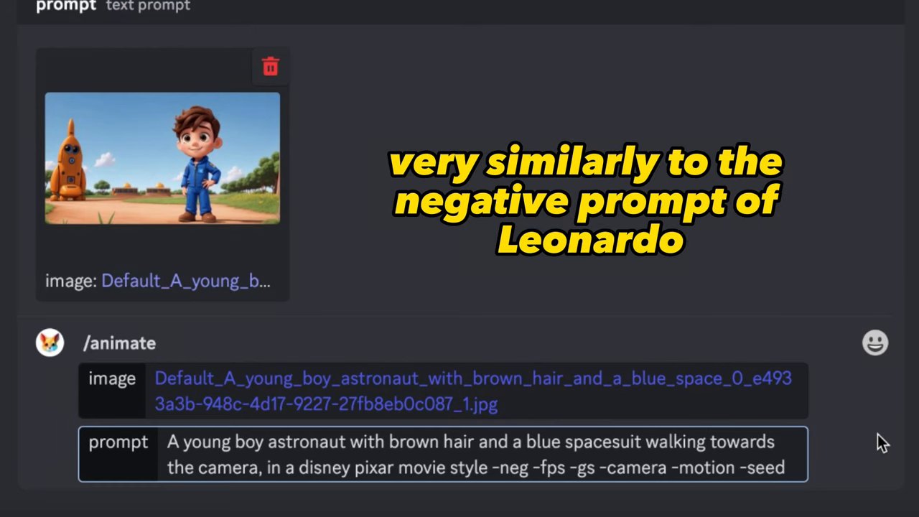
pyautogui.write('"')
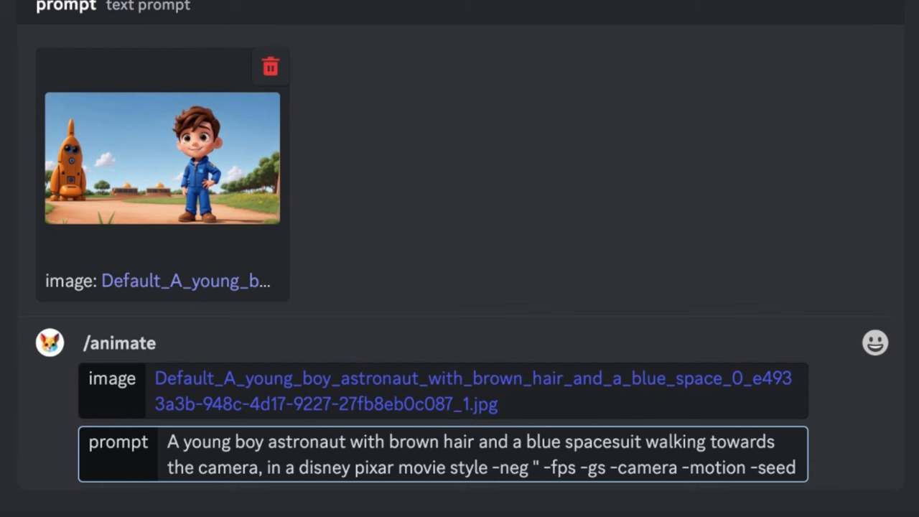
pyautogui.write('walking away')
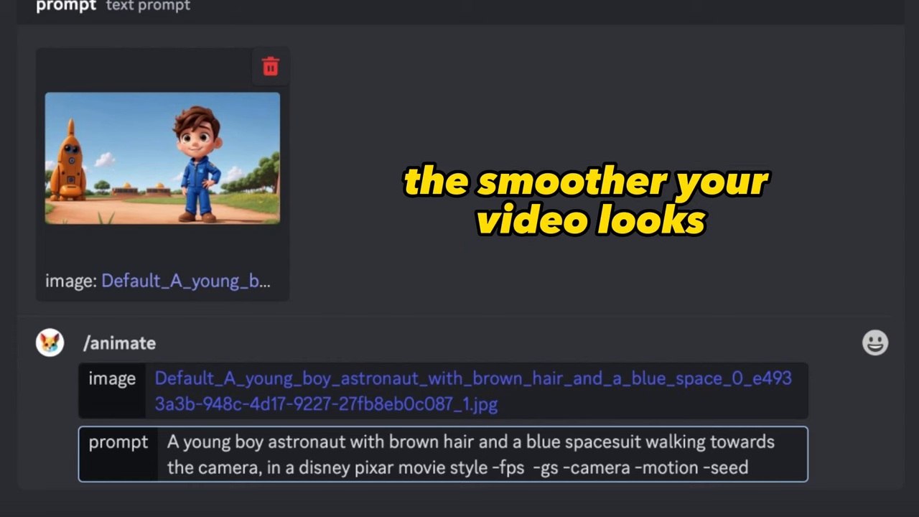
# - Set -fps 24 and -gs 16, and try 'zoom out' on the camera parameter
pyautogui.write('2')
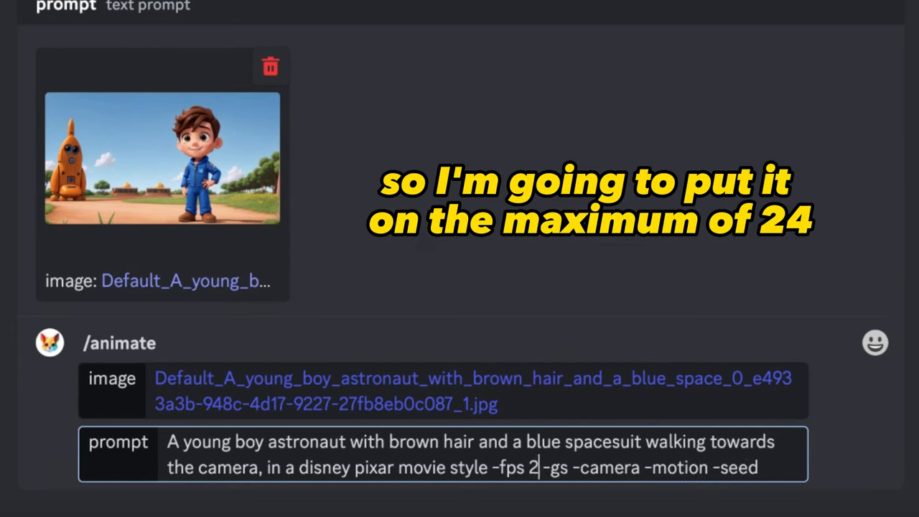
pyautogui.write('4')
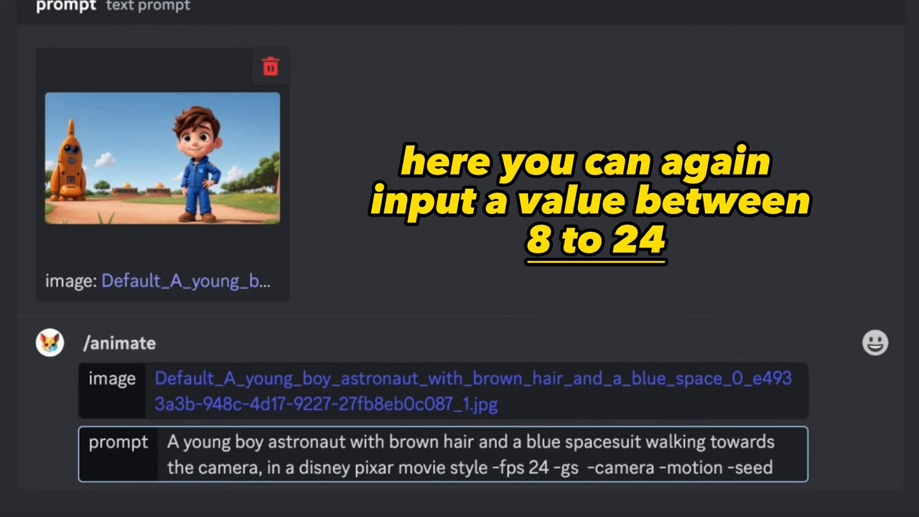
pyautogui.write('16')
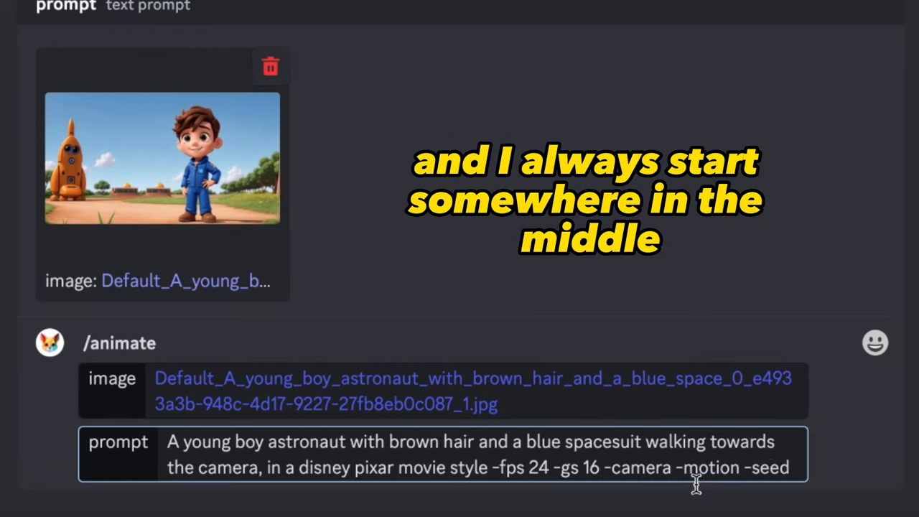
pyautogui.click(605, 468)
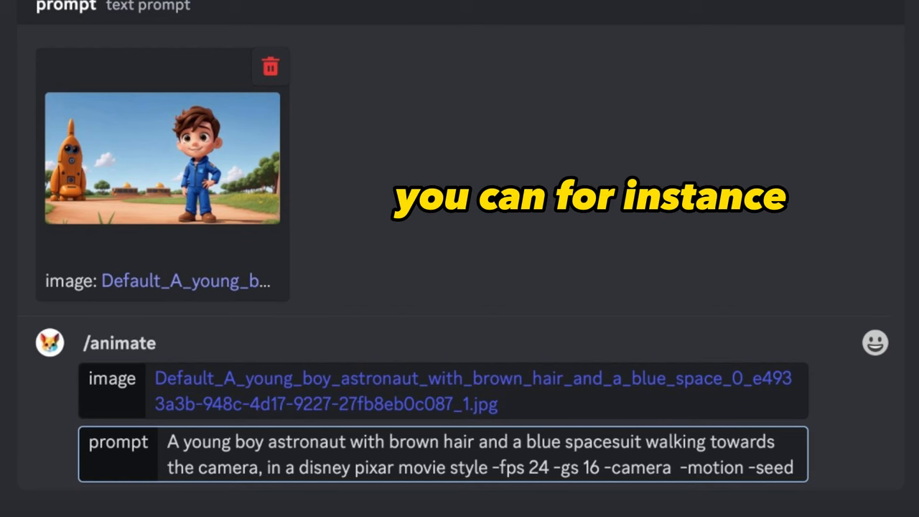
pyautogui.write('zoom out')
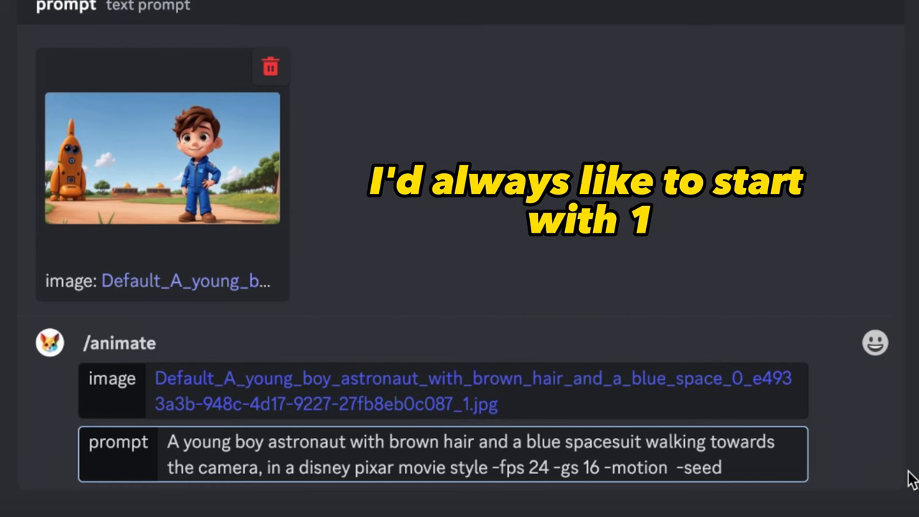
# - Set -motion 1 and -seed 1234 to complete the parameters
pyautogui.write('1')
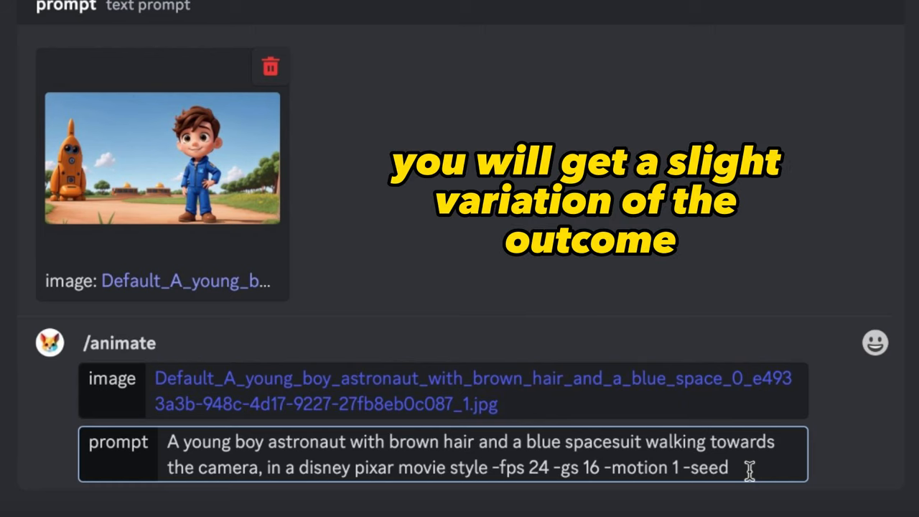
pyautogui.write('1234')
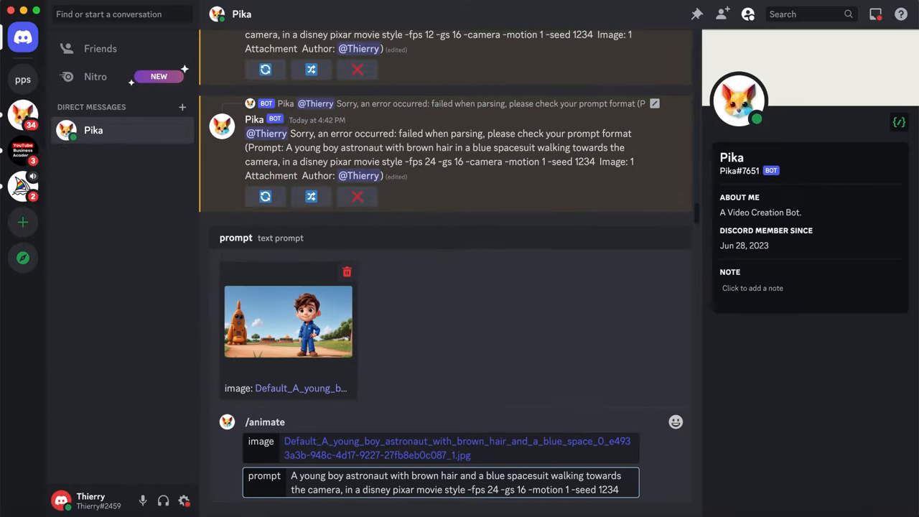
# - Send the 24 fps animate request and bring up a remix form for a 12 fps version
pyautogui.press('enter')
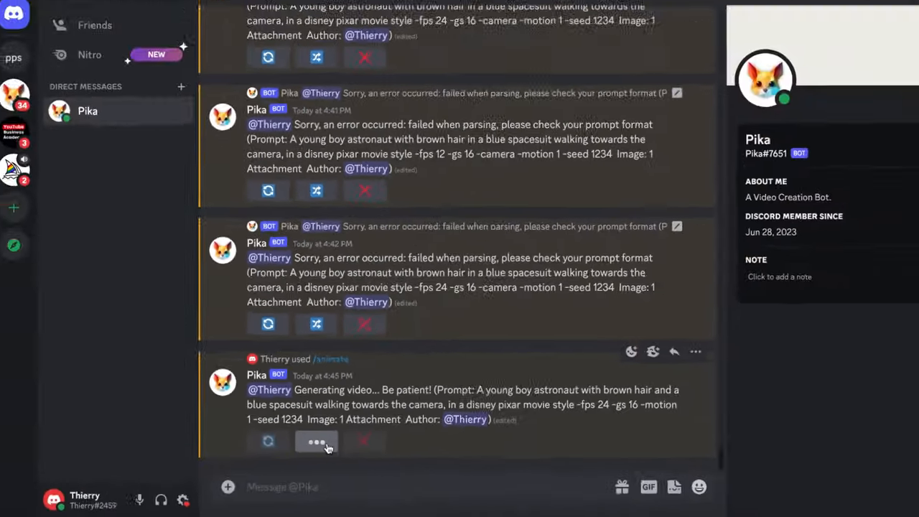
pyautogui.click(316, 440)
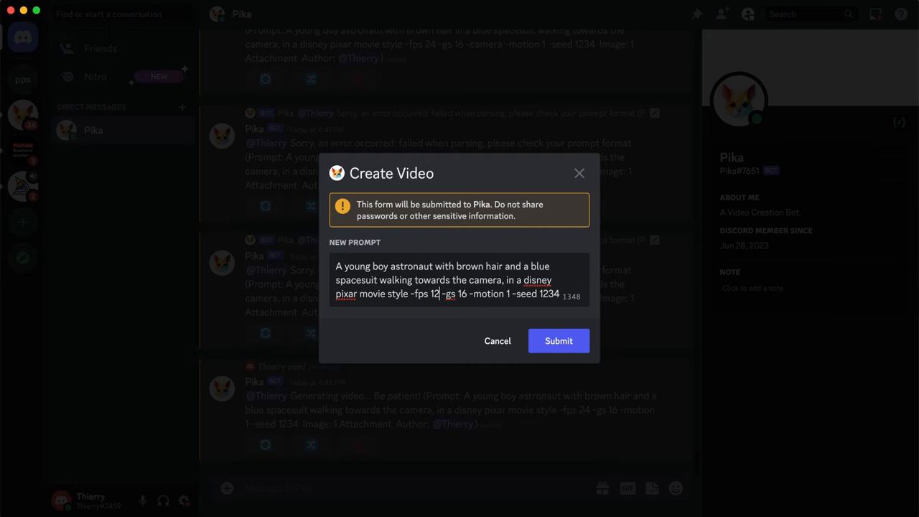
# - Submit the 12 fps variation and view the finished boy-astronaut video
pyautogui.click(558, 340)
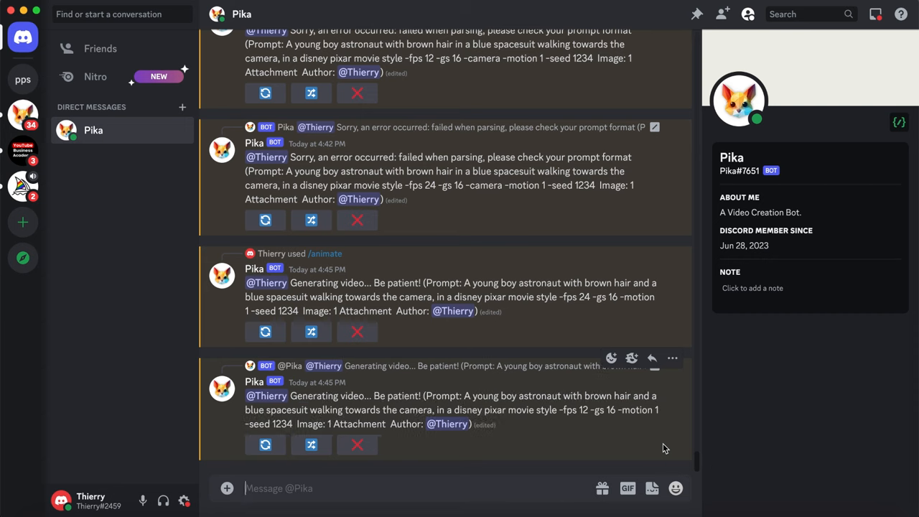
pyautogui.scroll(-3)
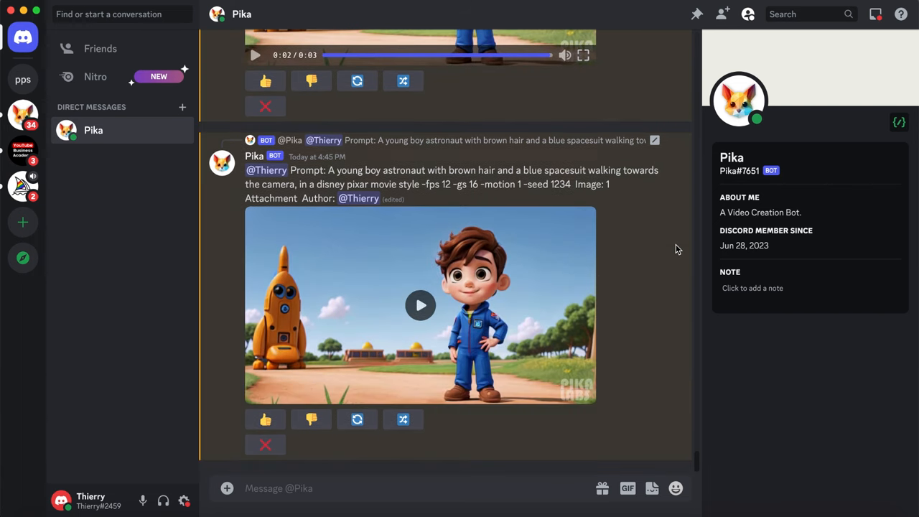
pyautogui.moveTo(639, 321)
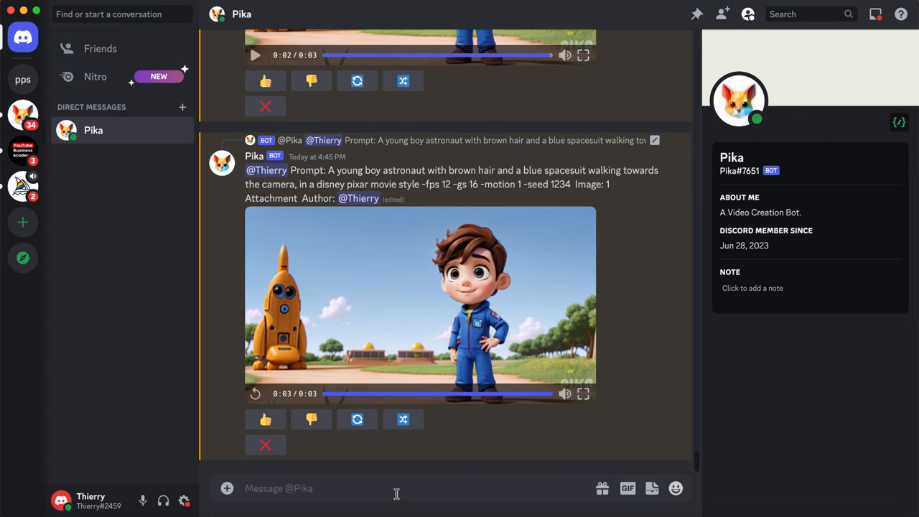
pyautogui.moveTo(402, 466)
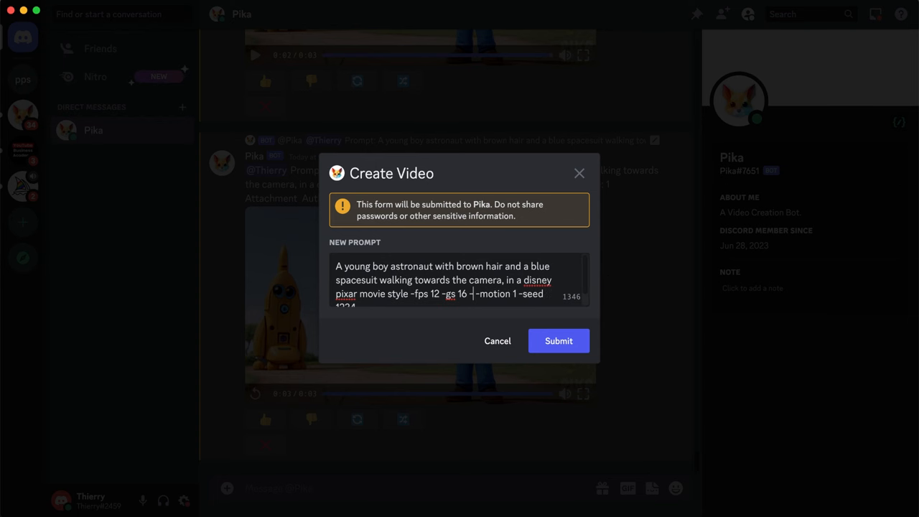
# - Submit a variation adding '-camera zoom out' before -motion
pyautogui.write('-camera zoom ou')
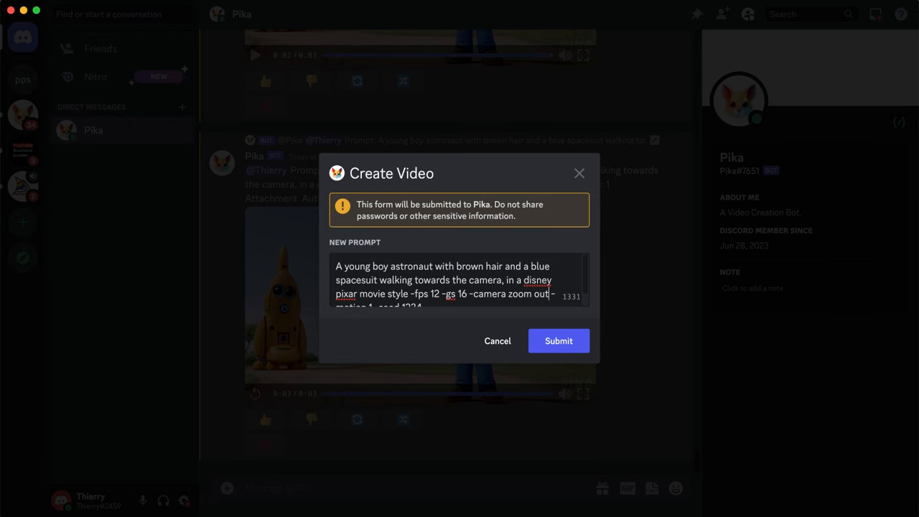
pyautogui.click(558, 340)
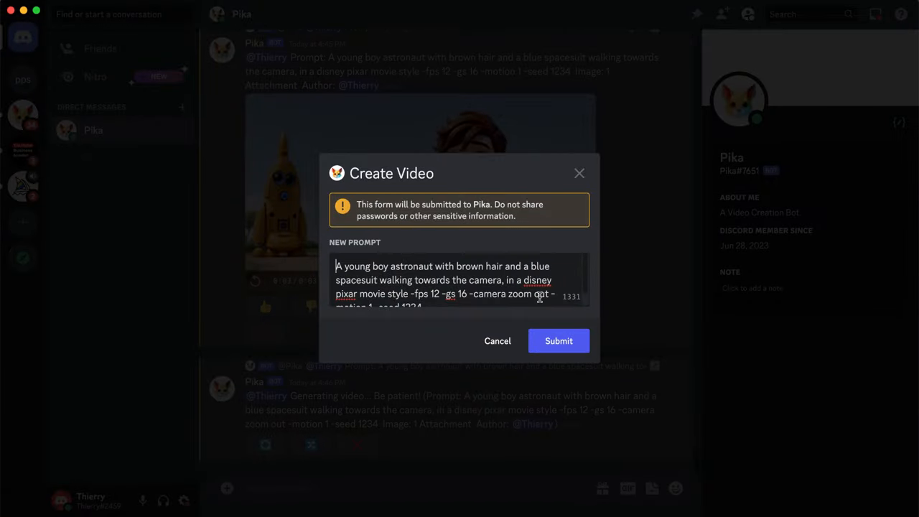
pyautogui.click(558, 341)
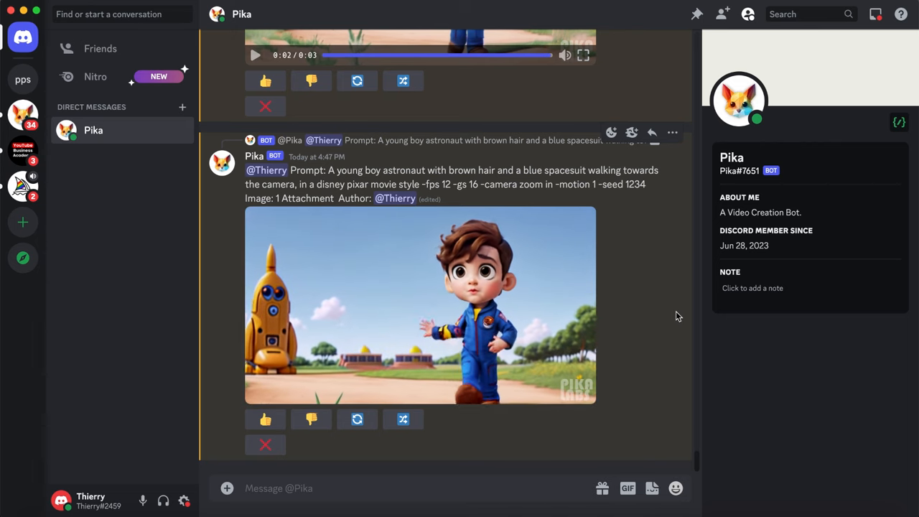
# - Play the zoom-in clip, then the zoom-out clip above it, to compare
pyautogui.click(419, 305)
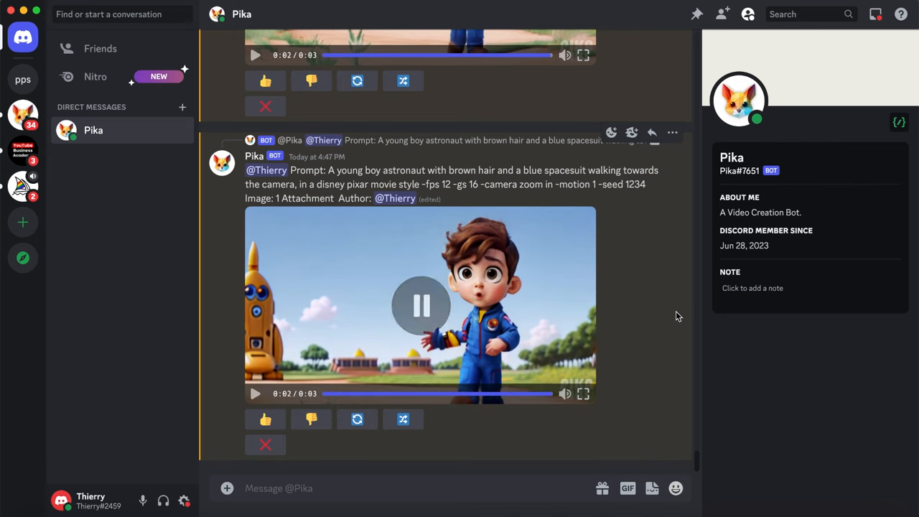
pyautogui.click(420, 304)
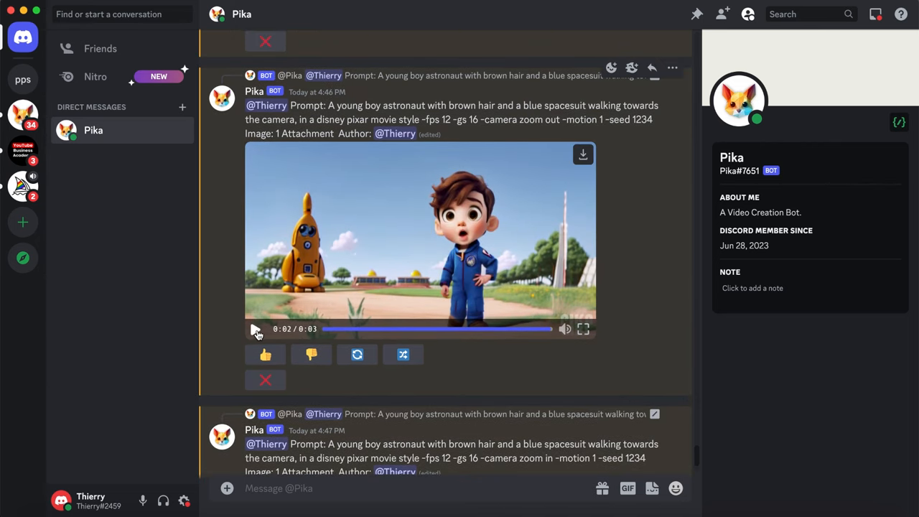
pyautogui.click(256, 329)
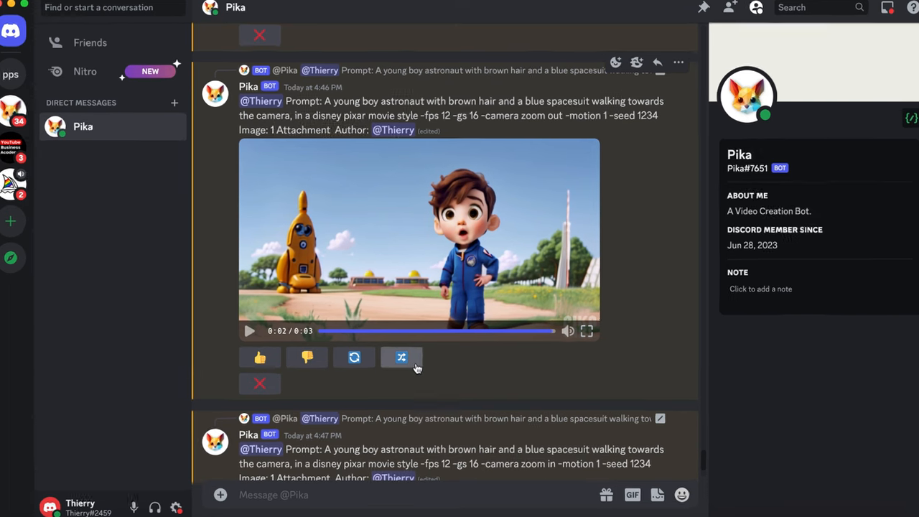
# - Remix the zoom-out clip adding -neg "distortion, adding limbs, waving arms, deforming body"
pyautogui.click(401, 357)
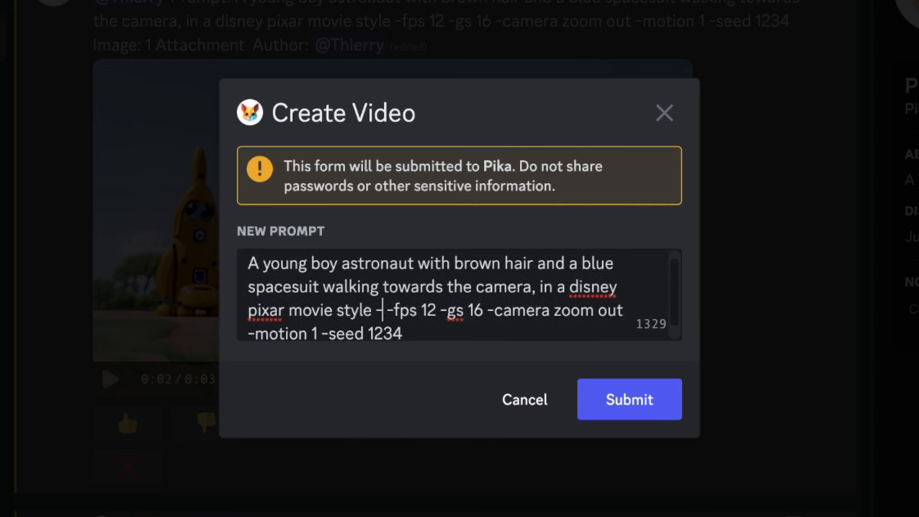
pyautogui.write('neg "d')
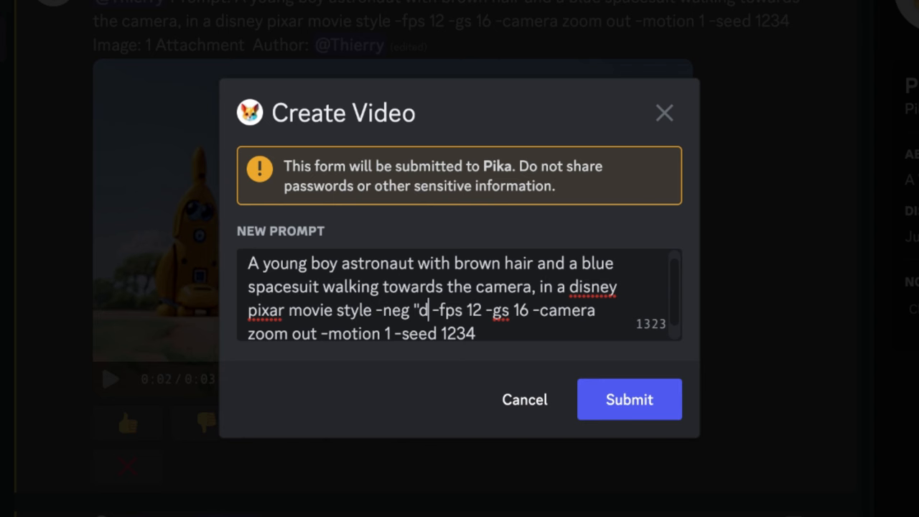
pyautogui.write('istortion, adding limbs,')
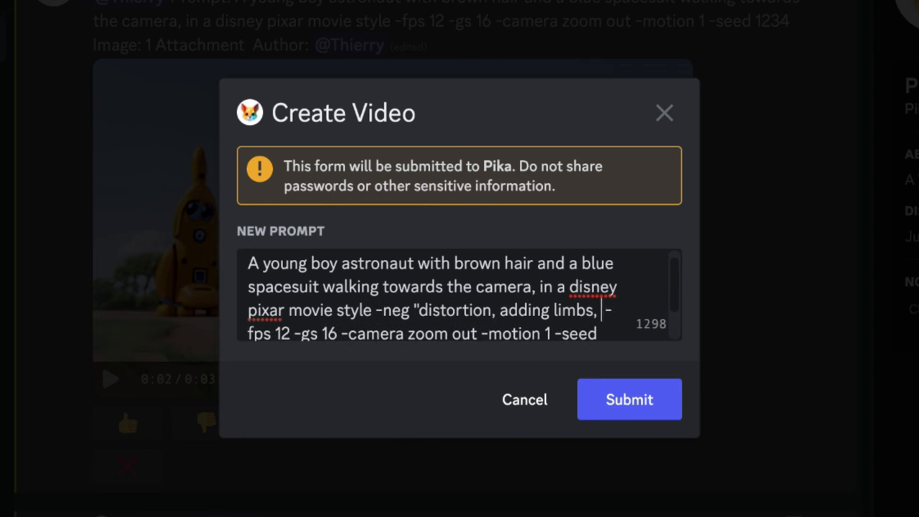
pyautogui.write('waving arms,')
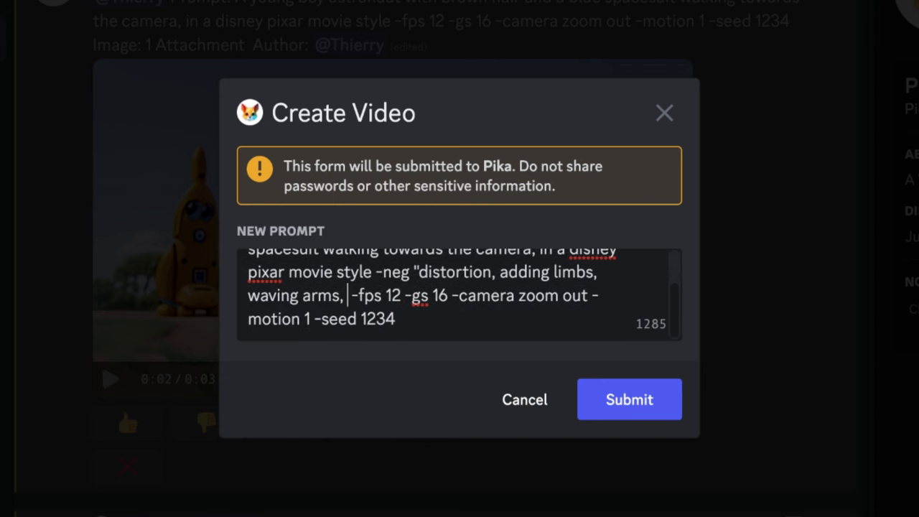
pyautogui.write('deforming body"')
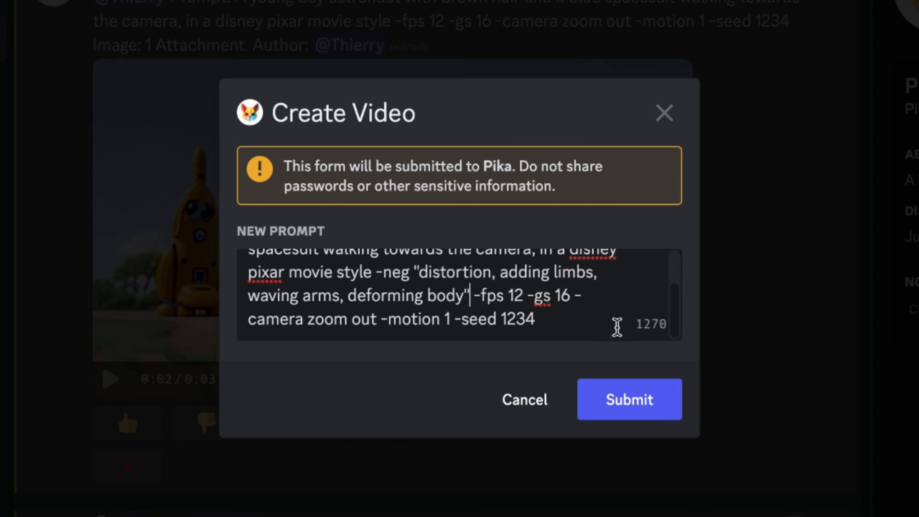
# - Raise the guidance scale from 16 to 24 and submit the revised prompt to Pika
pyautogui.press('Backspace')
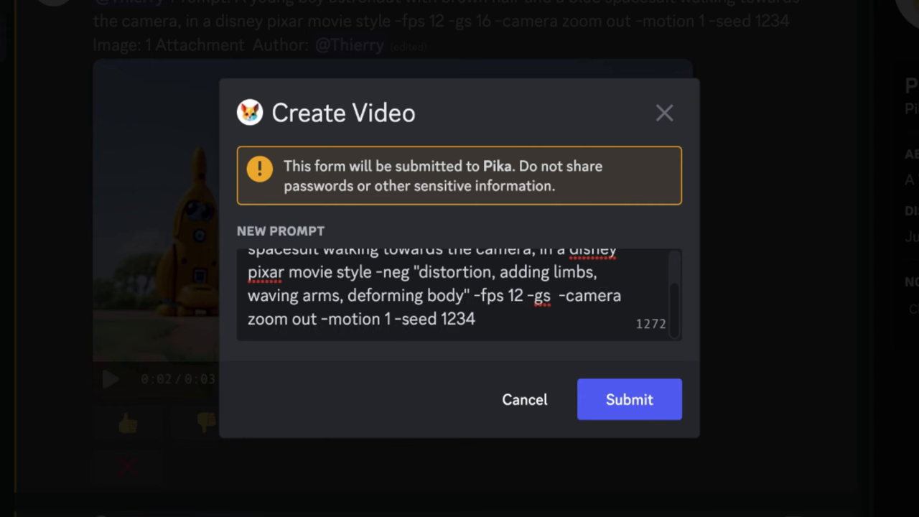
pyautogui.click(629, 399)
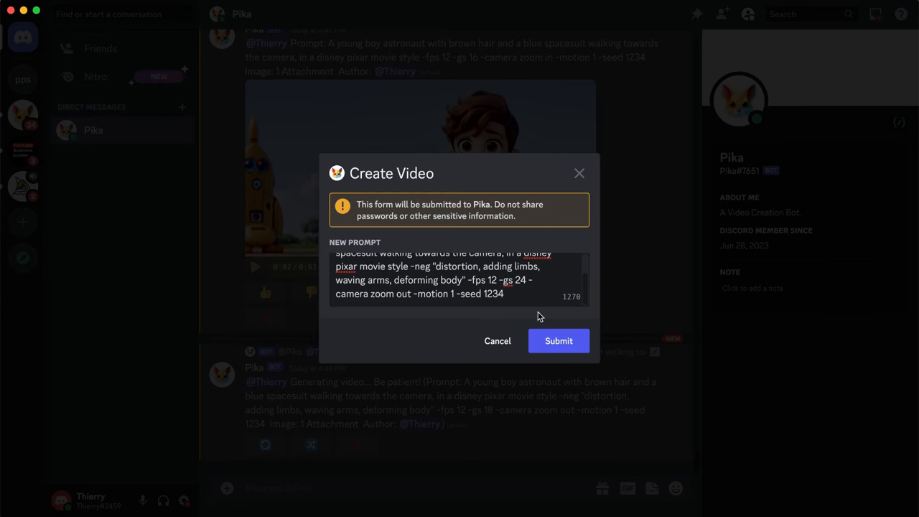
pyautogui.click(558, 342)
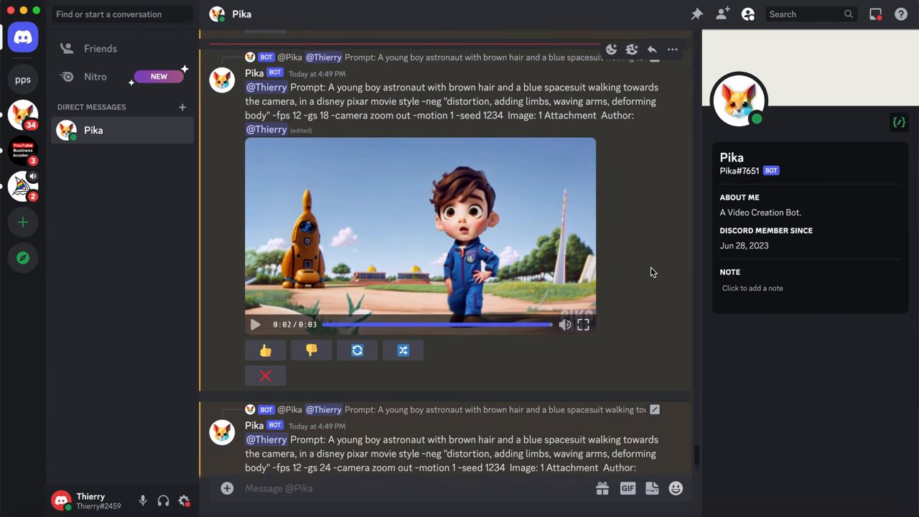
pyautogui.scroll(-3)
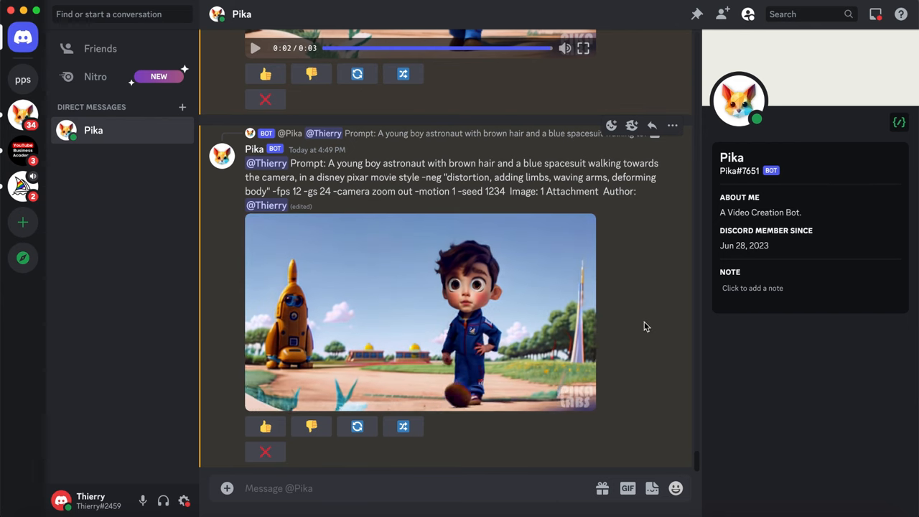
pyautogui.click(419, 313)
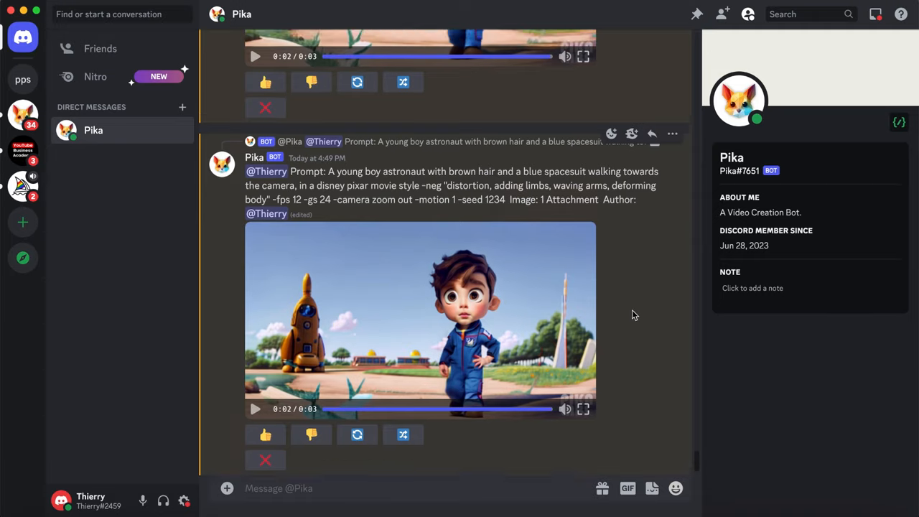
pyautogui.scroll(-3)
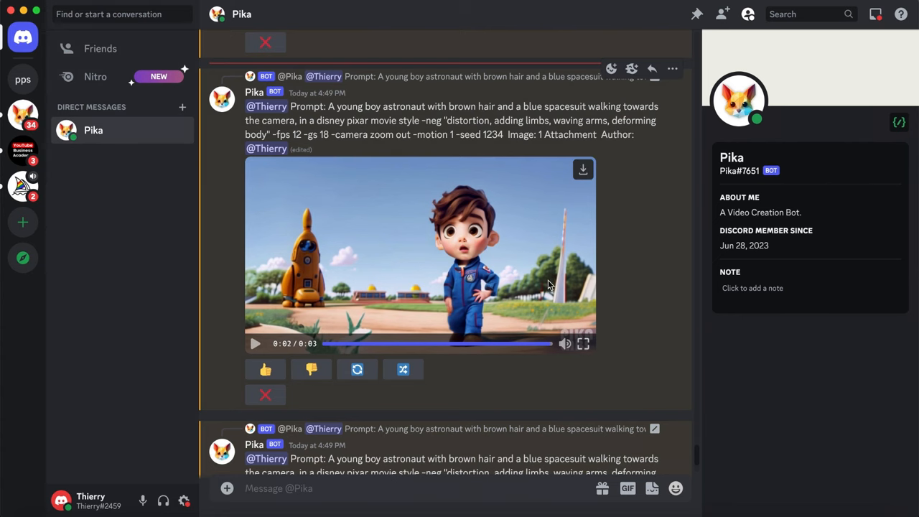
pyautogui.click(402, 368)
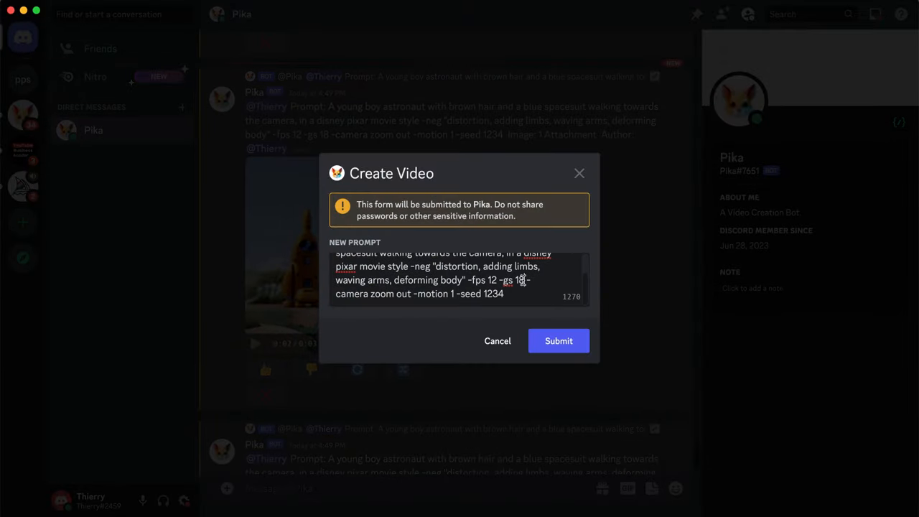
# - Submit a guidance-10 prompt excluding deforming face, then submit a second variation
pyautogui.press('Backspace')
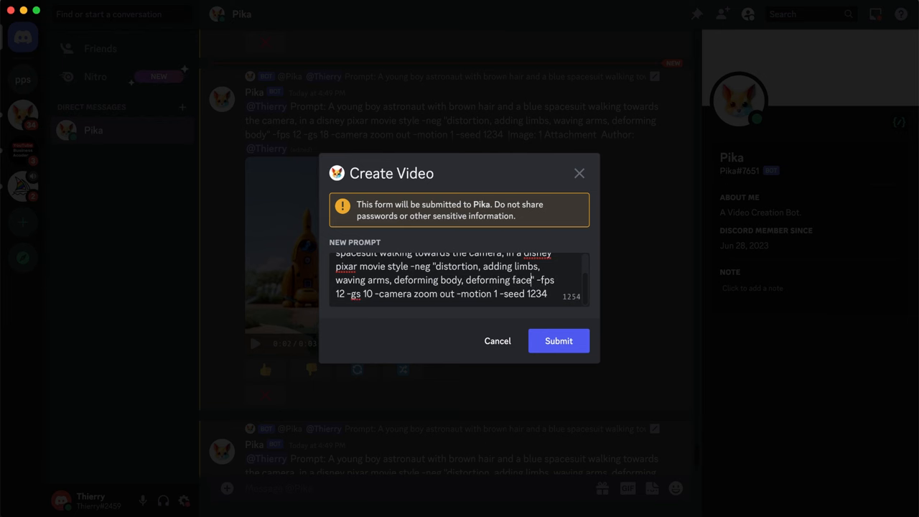
pyautogui.click(558, 340)
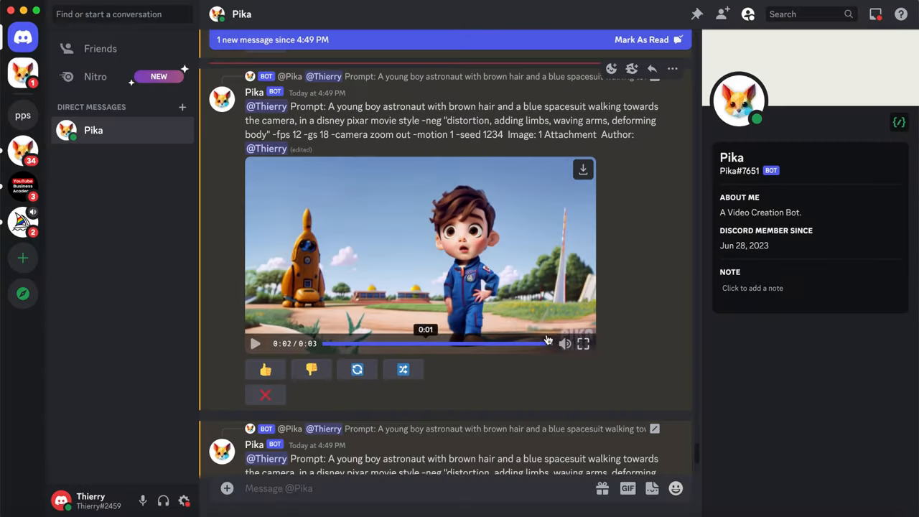
pyautogui.click(402, 369)
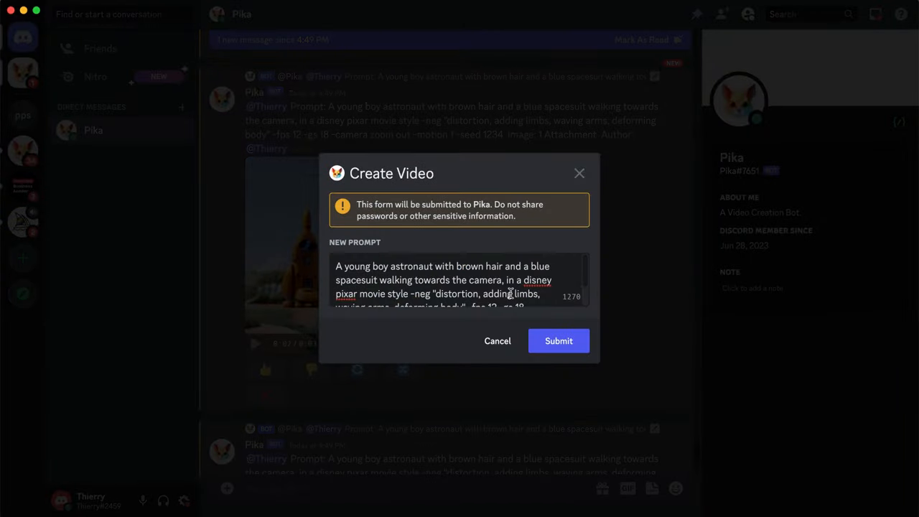
pyautogui.scroll(-3)
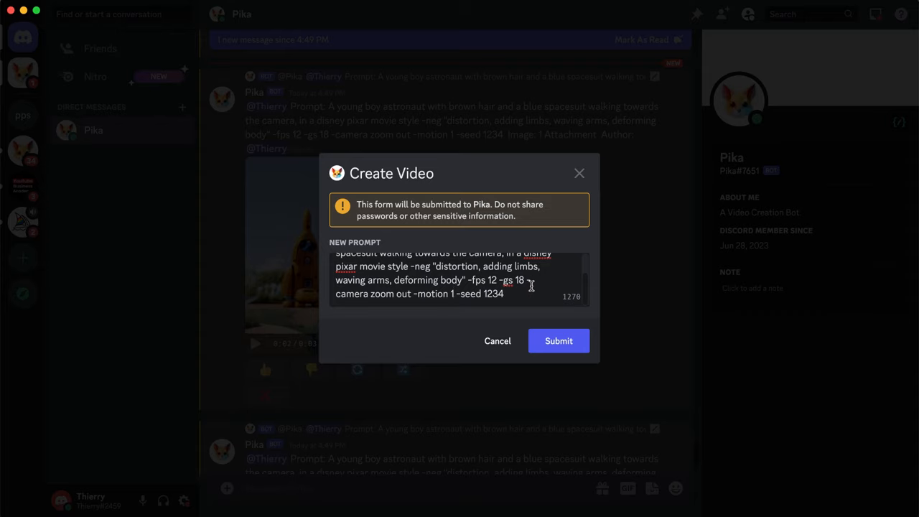
pyautogui.click(557, 340)
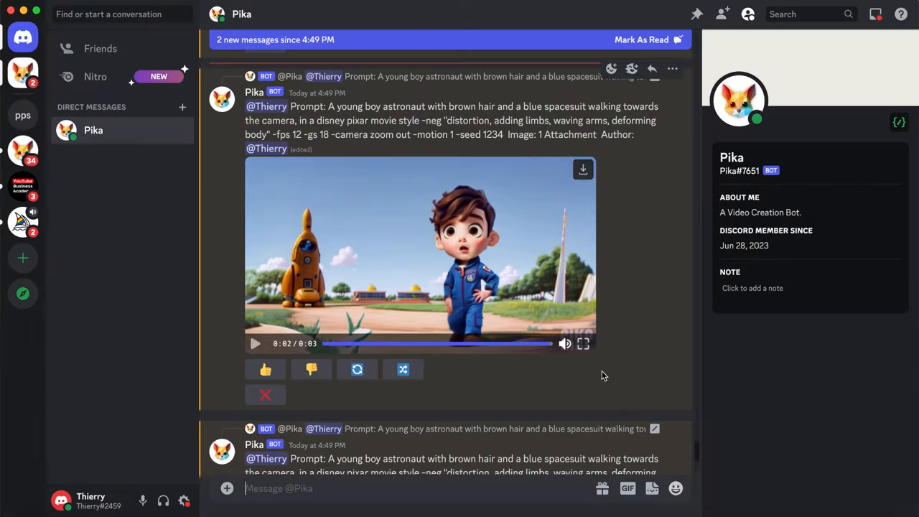
# - Play the regenerated guidance-10 astronaut clip and scroll on to the hyperspace spacecraft clip
pyautogui.scroll(-3)
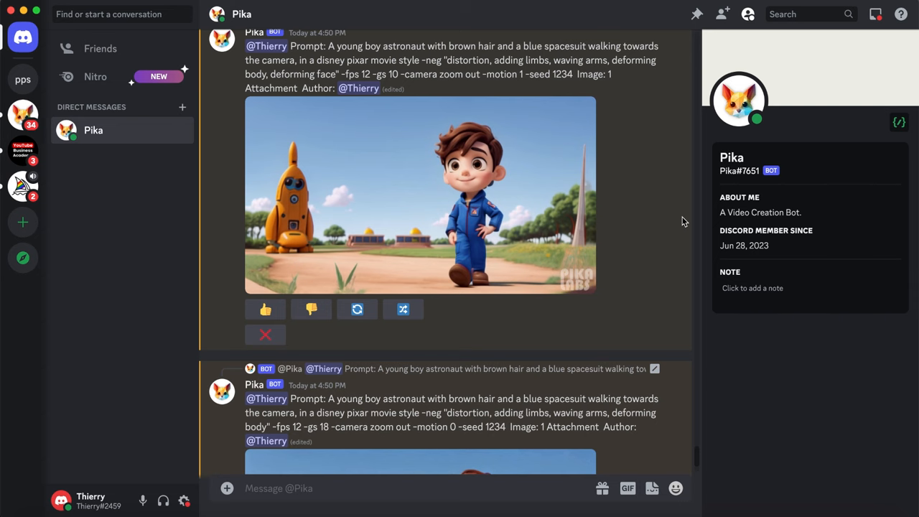
pyautogui.click(419, 195)
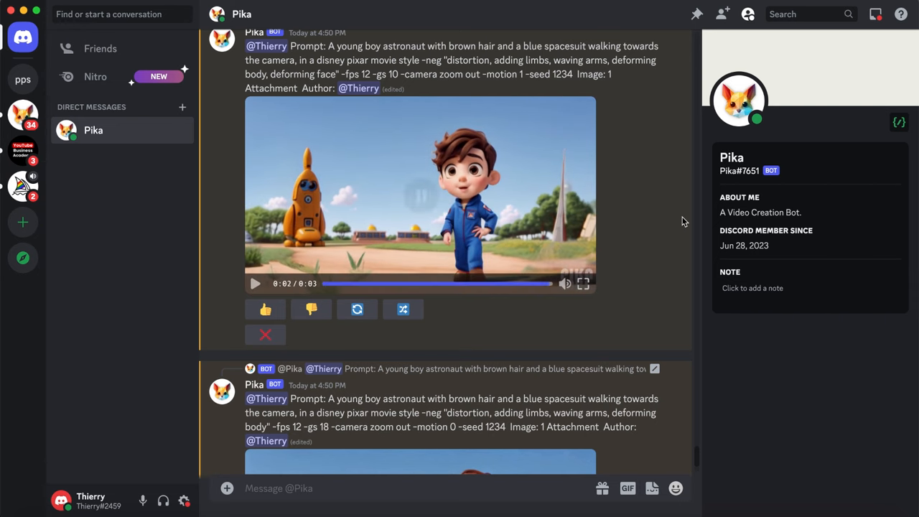
pyautogui.scroll(-3)
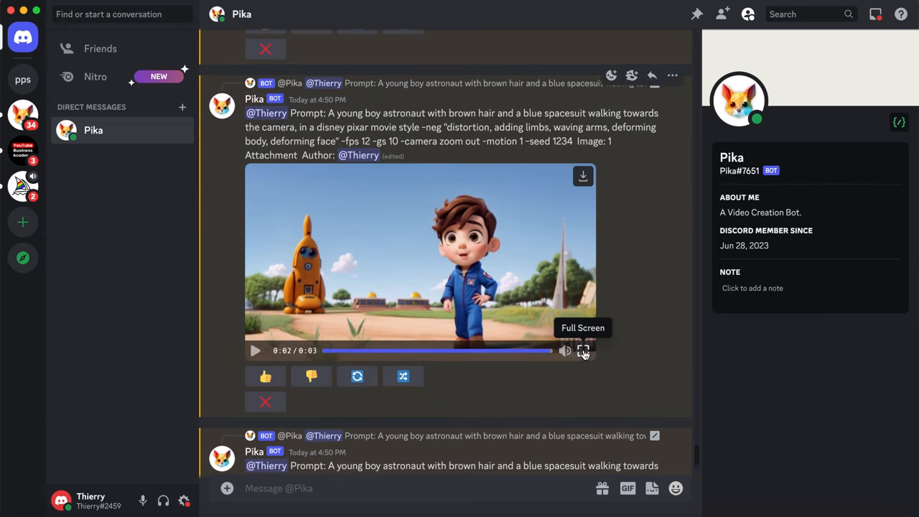
pyautogui.moveTo(628, 388)
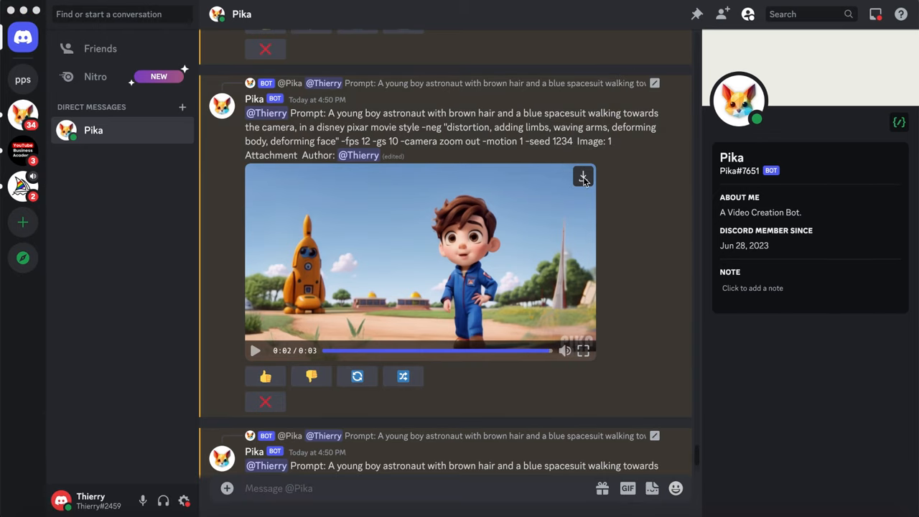
pyautogui.scroll(-3)
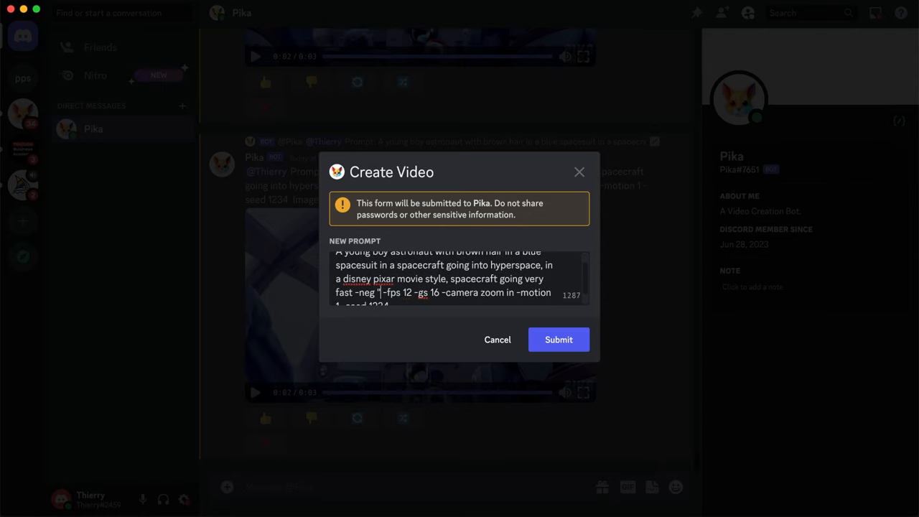
pyautogui.click(558, 339)
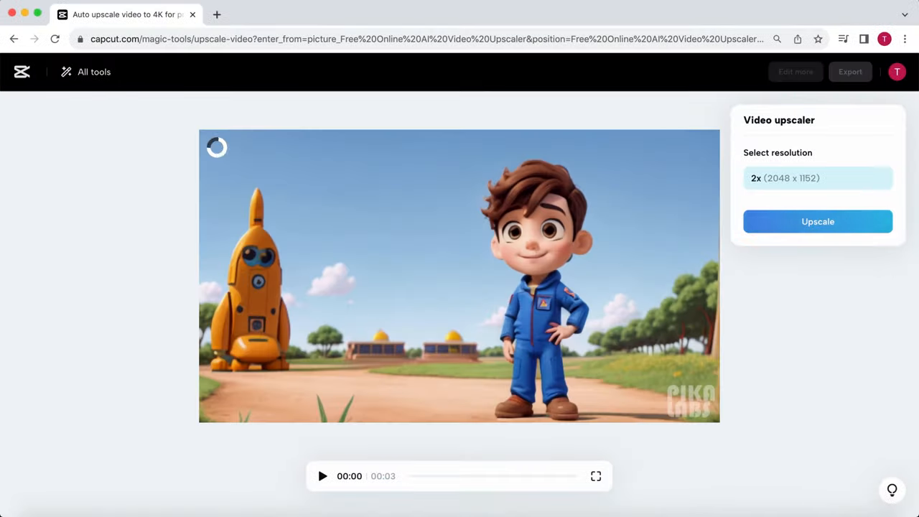
# - Upscale the astronaut clip at 2x to 2048 × 1152
pyautogui.click(818, 221)
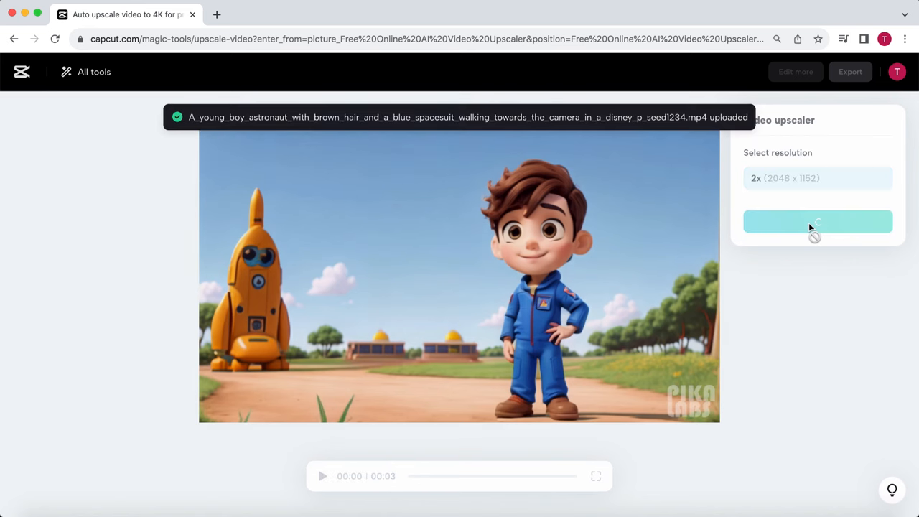
pyautogui.click(818, 221)
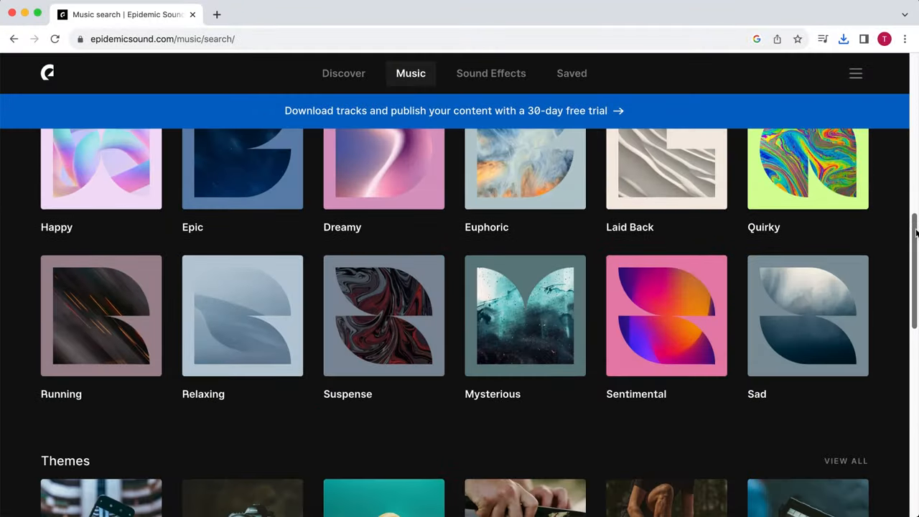
# - Browse Epidemic Sound's sound effects library and its category list
pyautogui.click(491, 73)
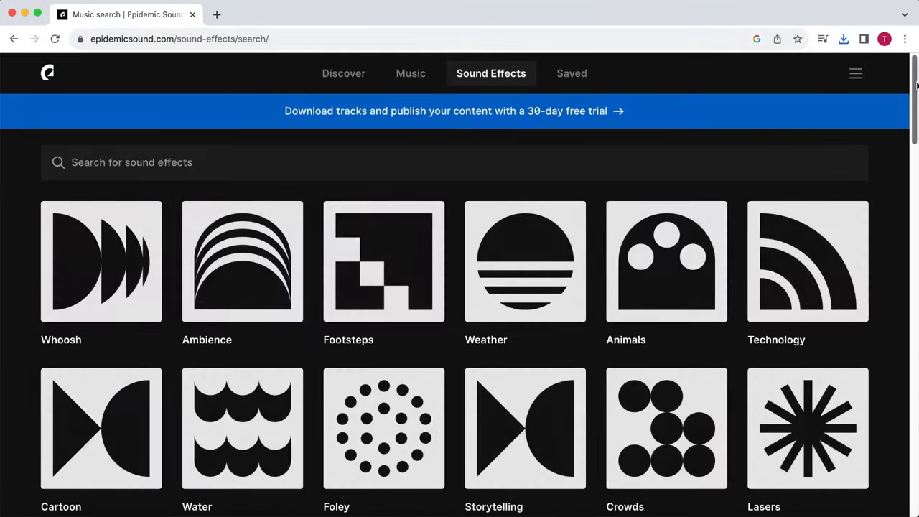
pyautogui.scroll(-3)
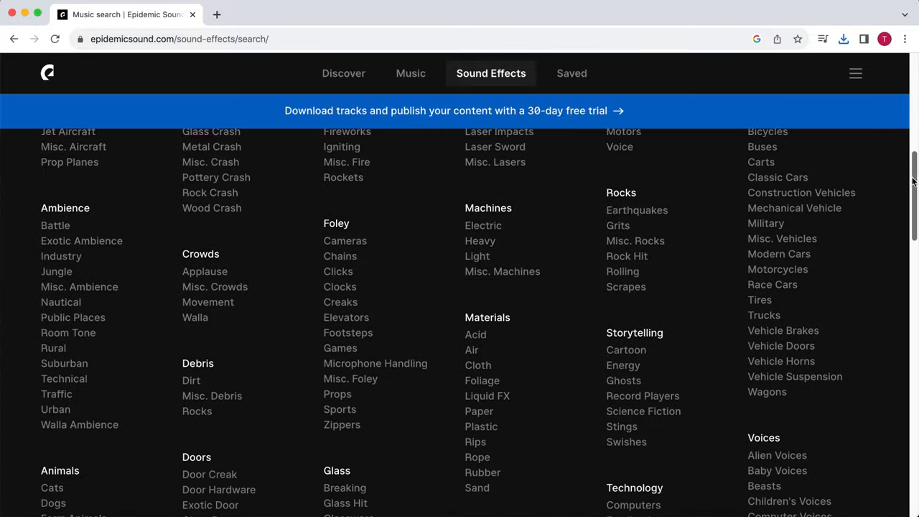
pyautogui.scroll(-3)
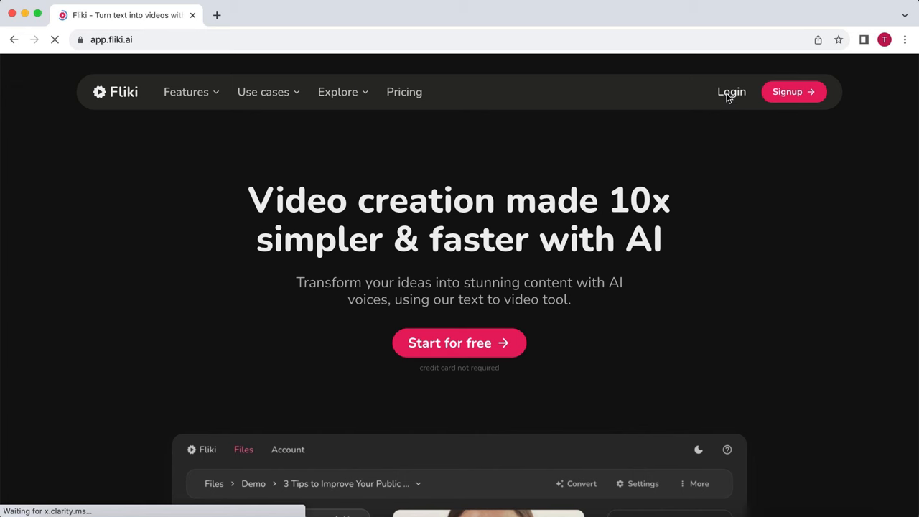
# - Log in, create the 'Disney trailer voiceover' file and select a voice for the narration
pyautogui.click(730, 92)
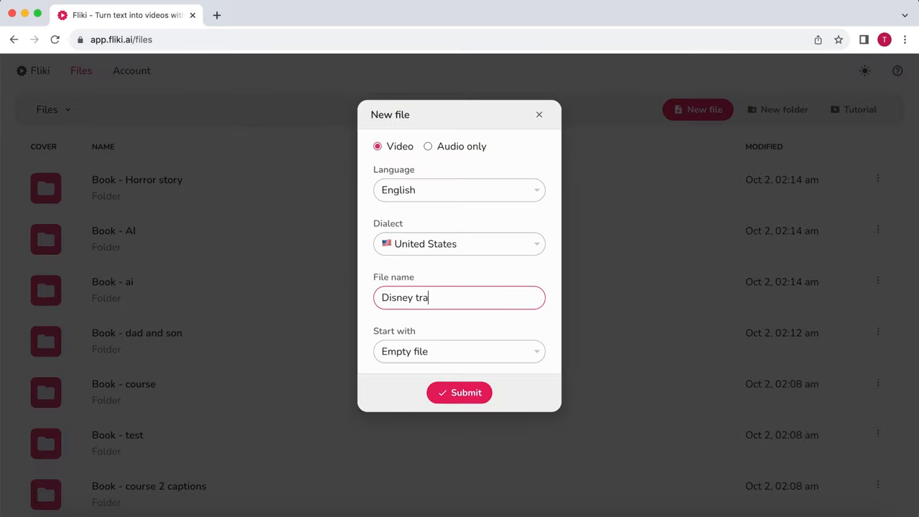
pyautogui.click(459, 392)
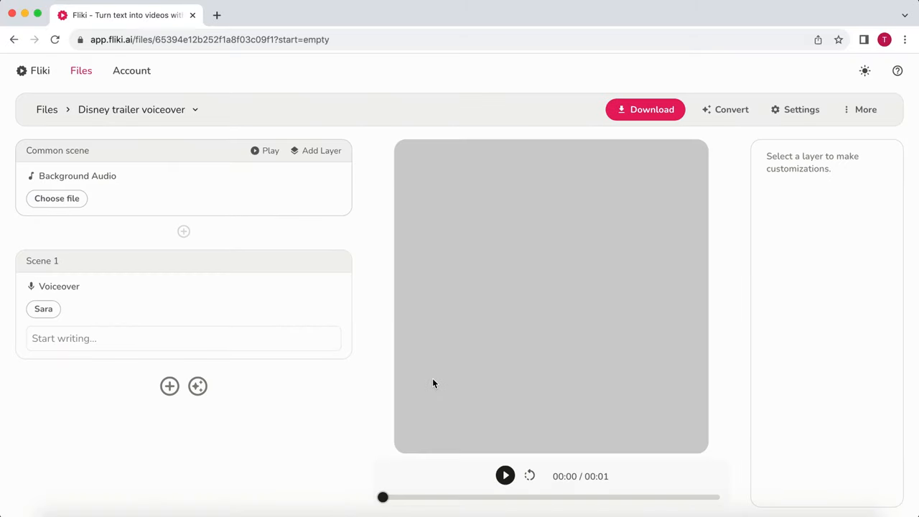
pyautogui.click(43, 308)
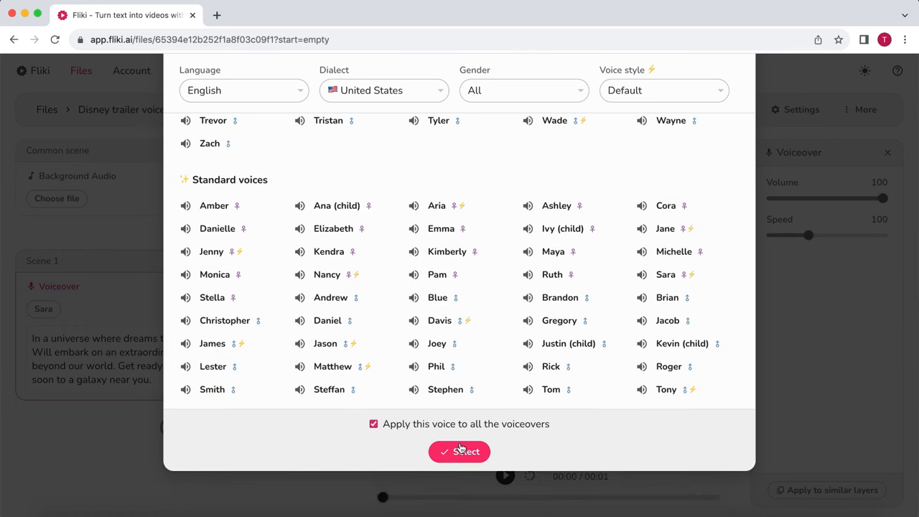
pyautogui.click(459, 451)
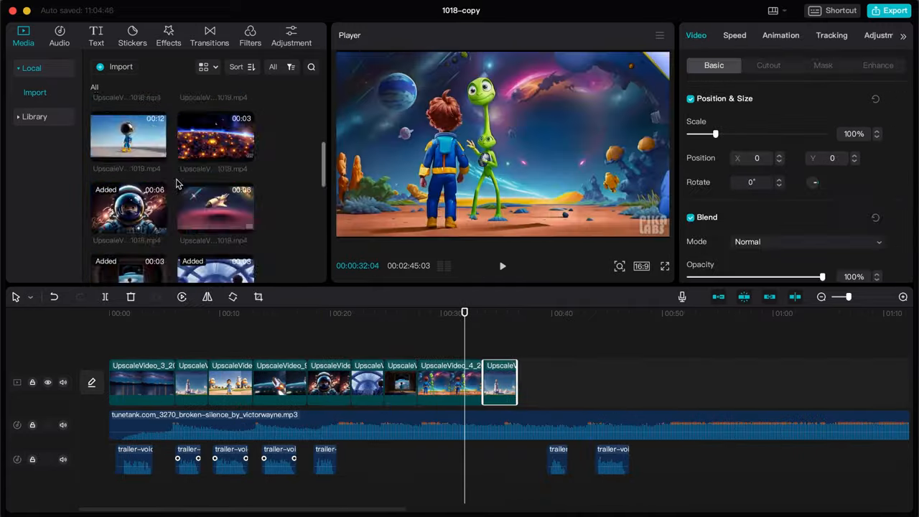
# - Show CapCut's transitions library for the astronaut trailer edit
pyautogui.click(210, 36)
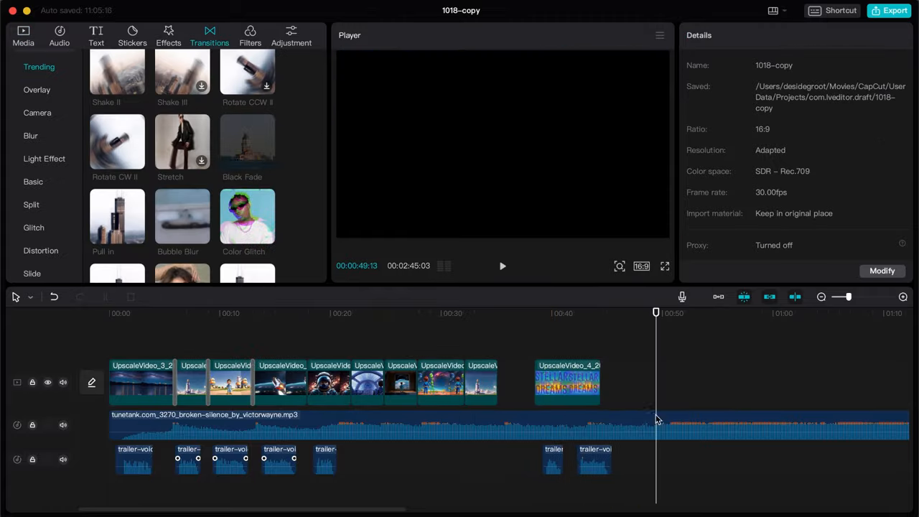